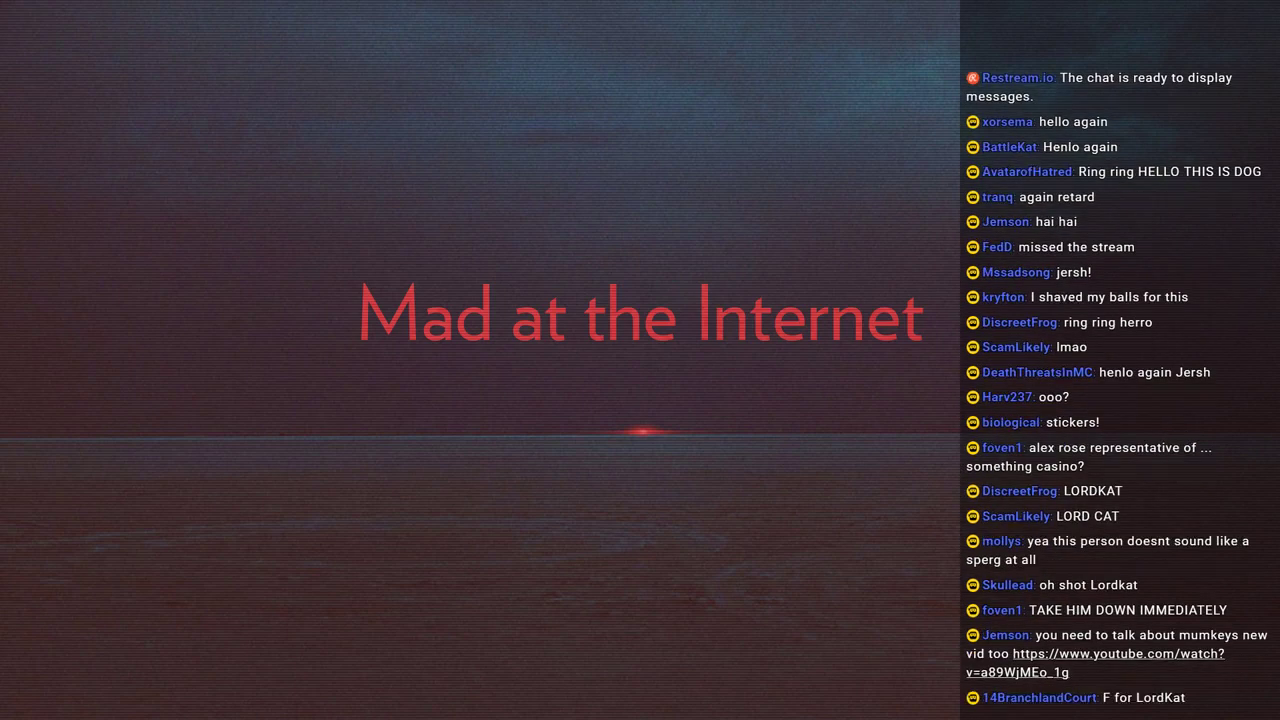
scroll("down", 3)
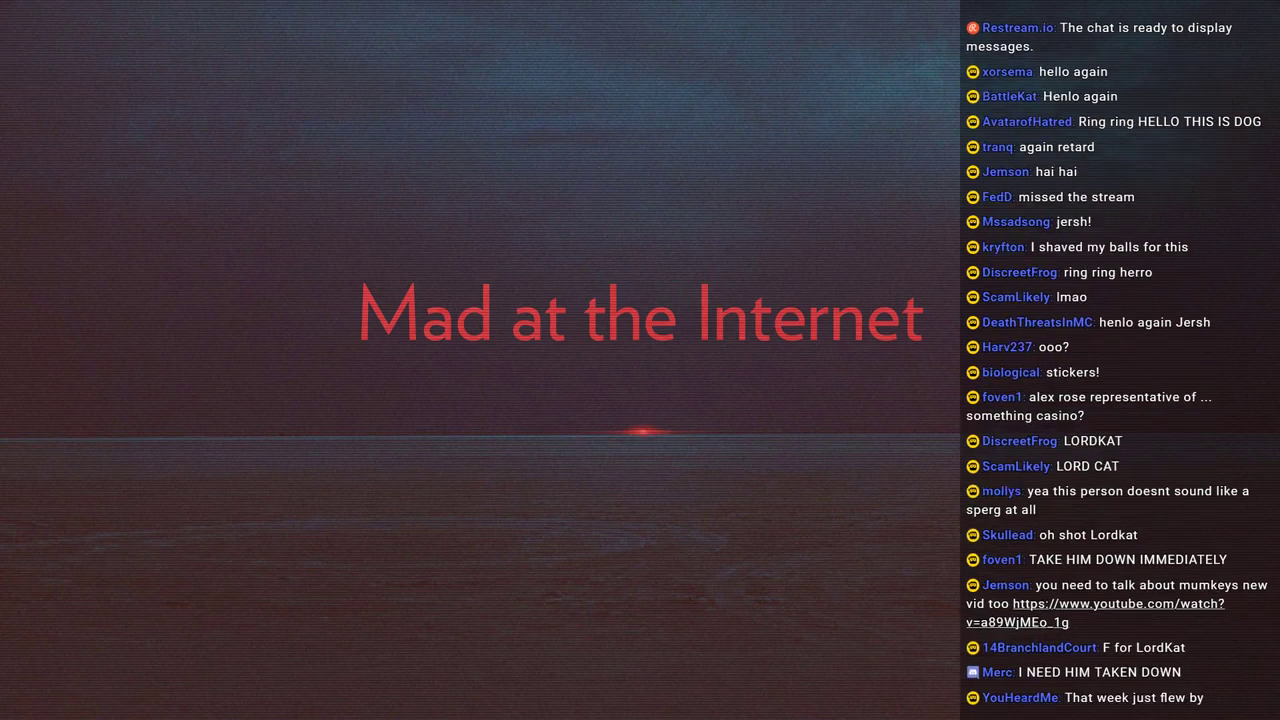
scroll("down", 3)
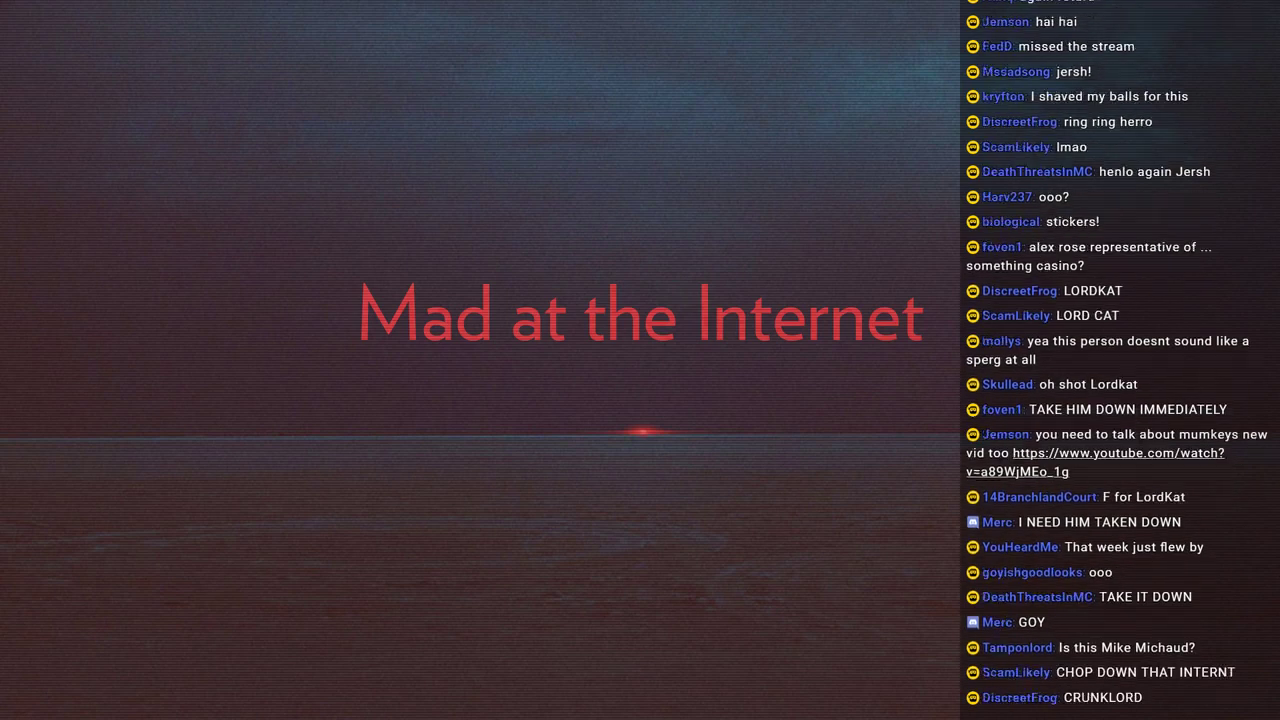
scroll("down", 3)
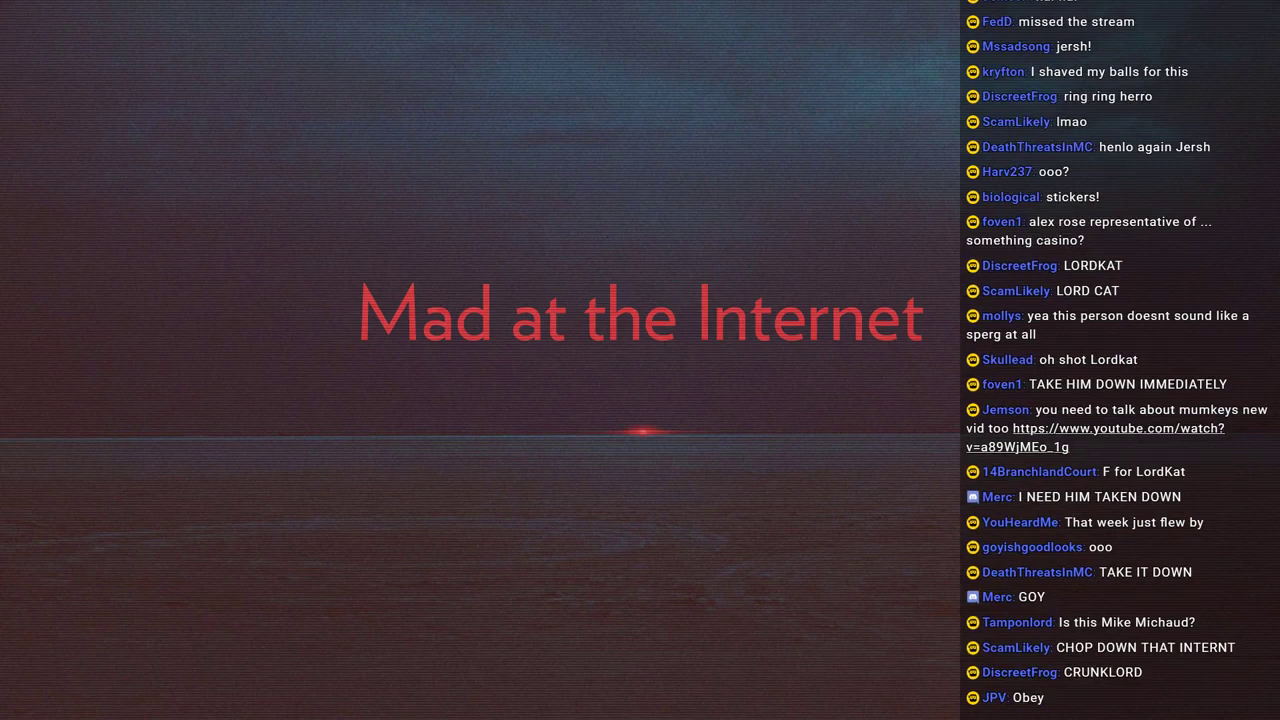
scroll("down", 3)
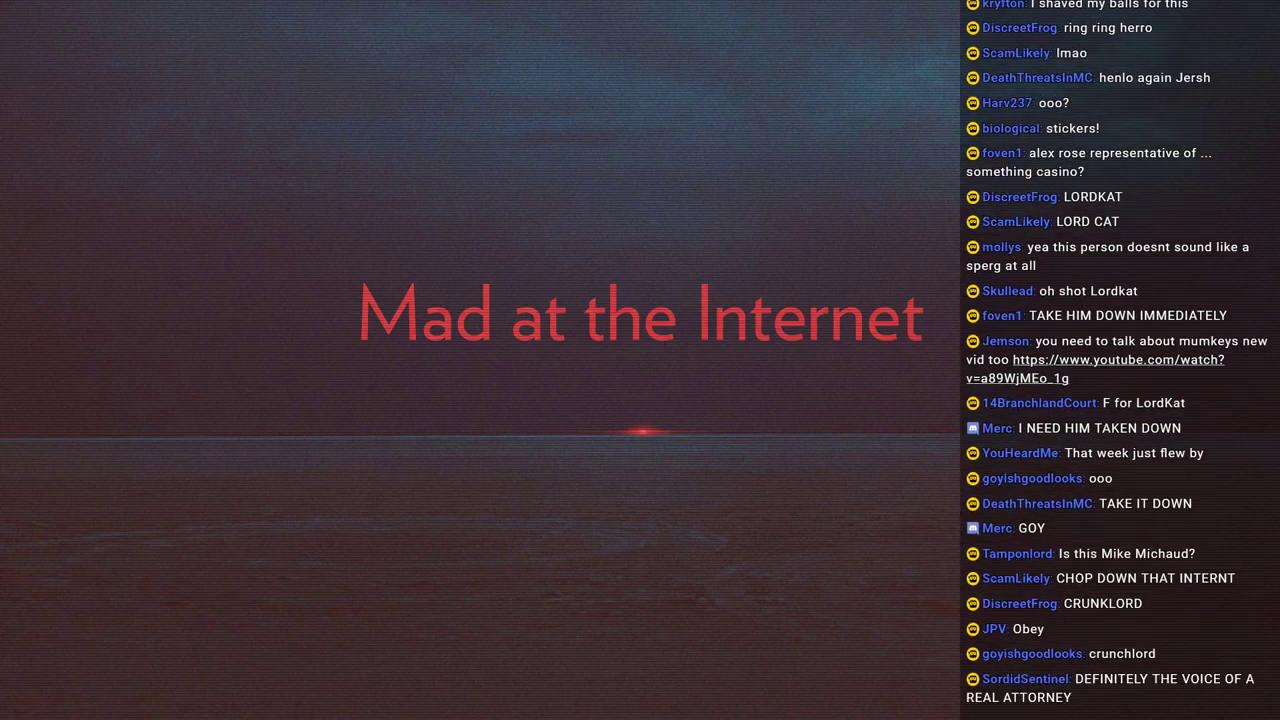
scroll("down", 3)
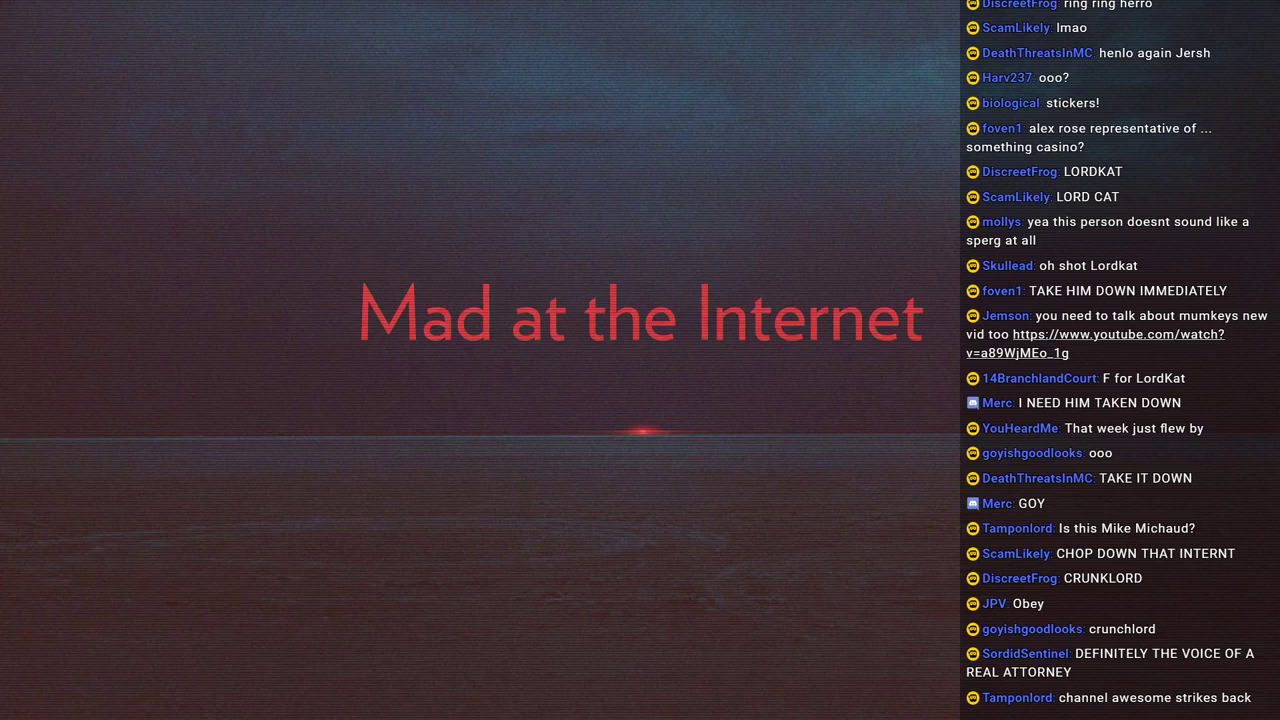
scroll("down", 3)
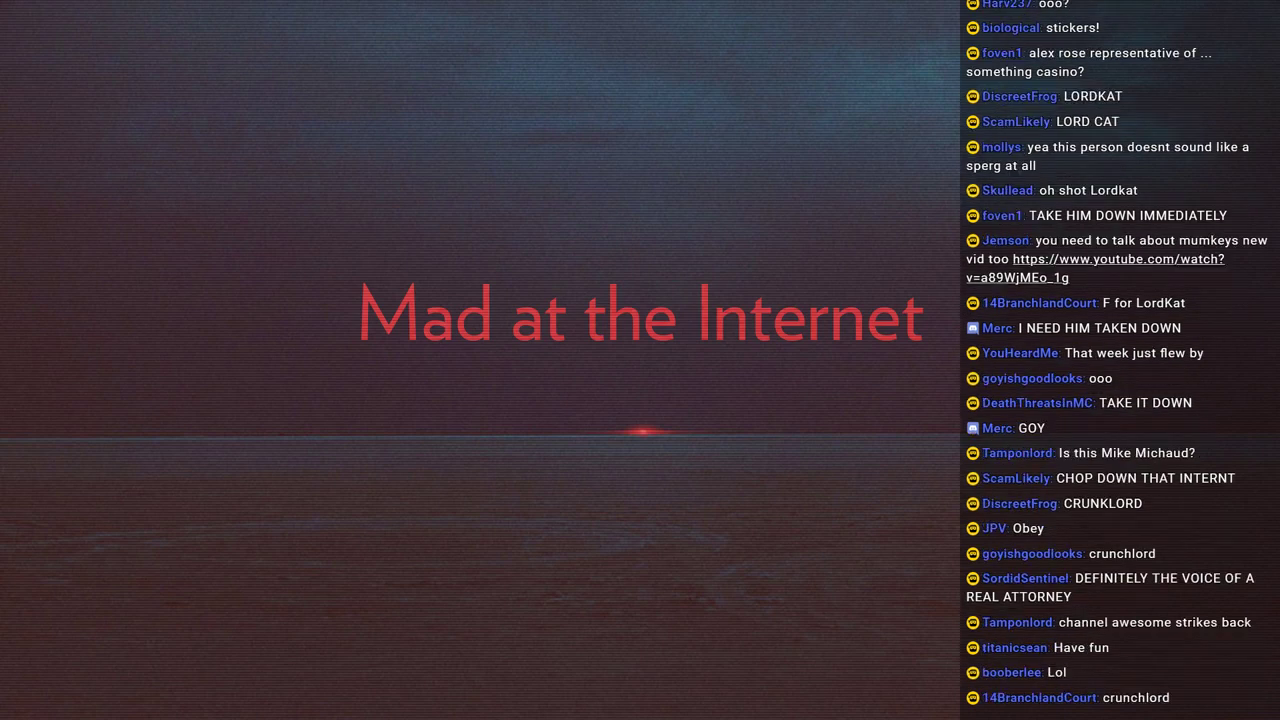
scroll("down", 3)
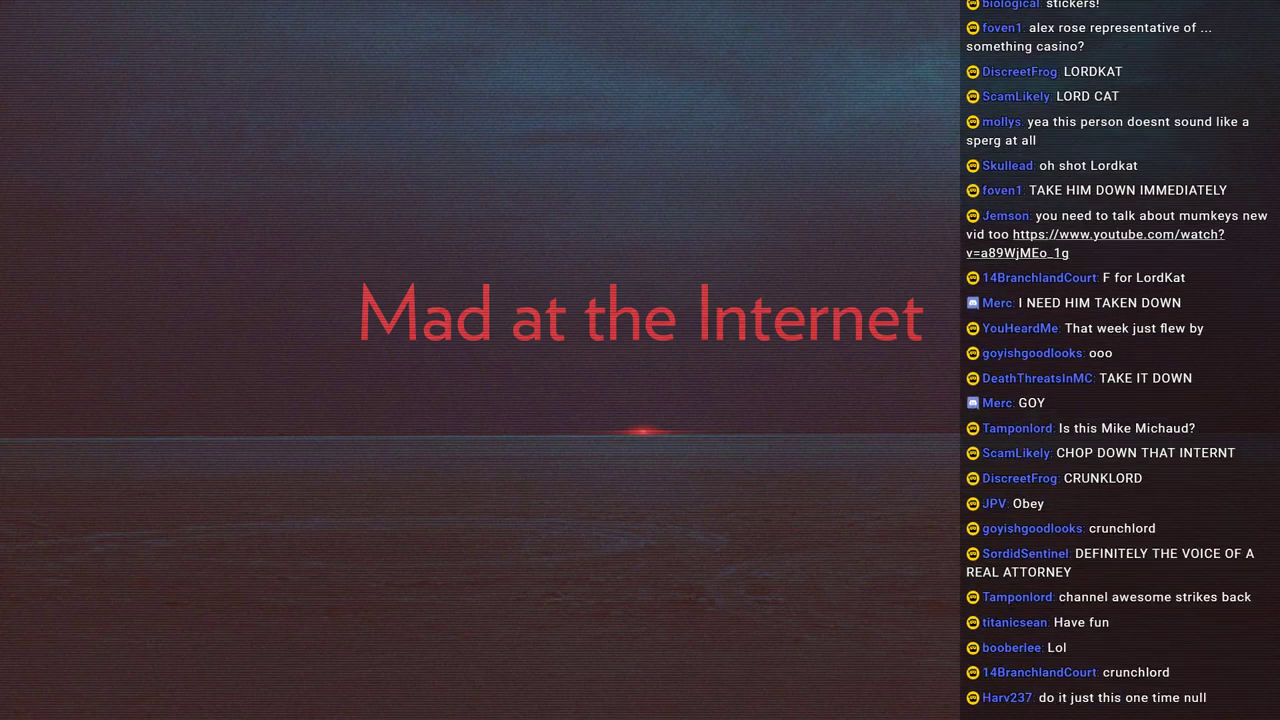
scroll("down", 3)
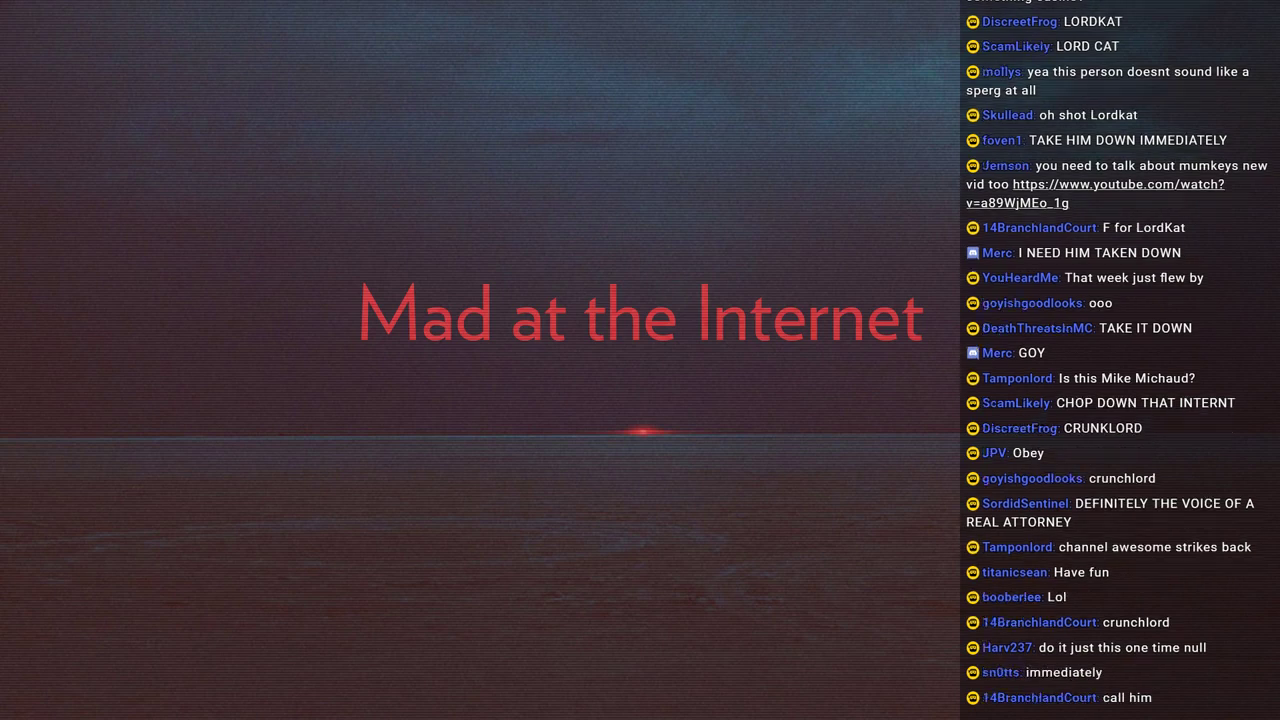
scroll("down", 3)
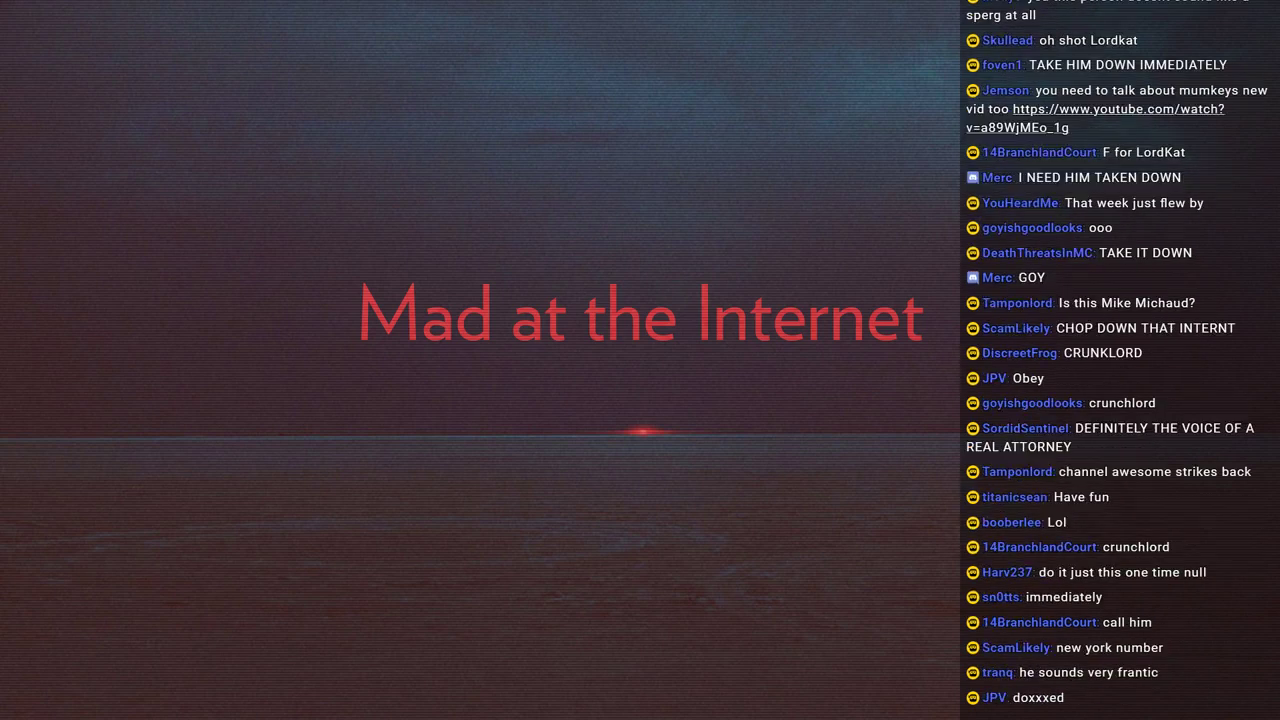
scroll("down", 3)
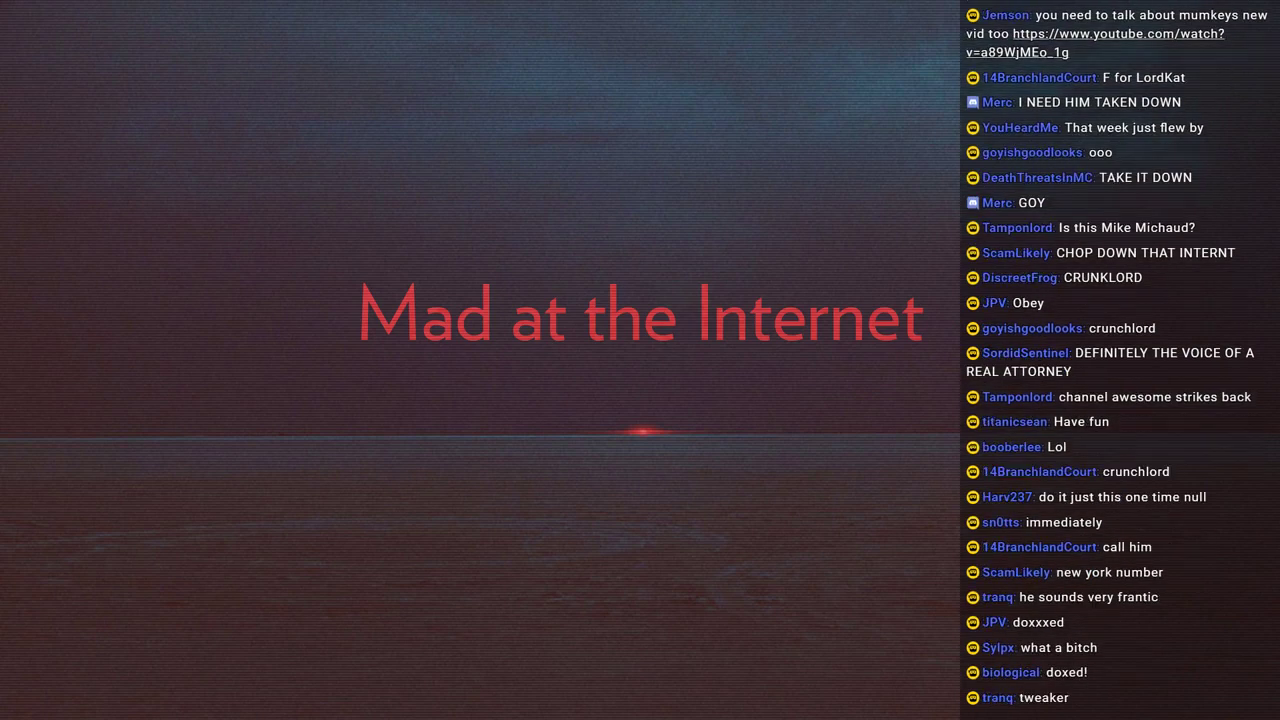
scroll("down", 3)
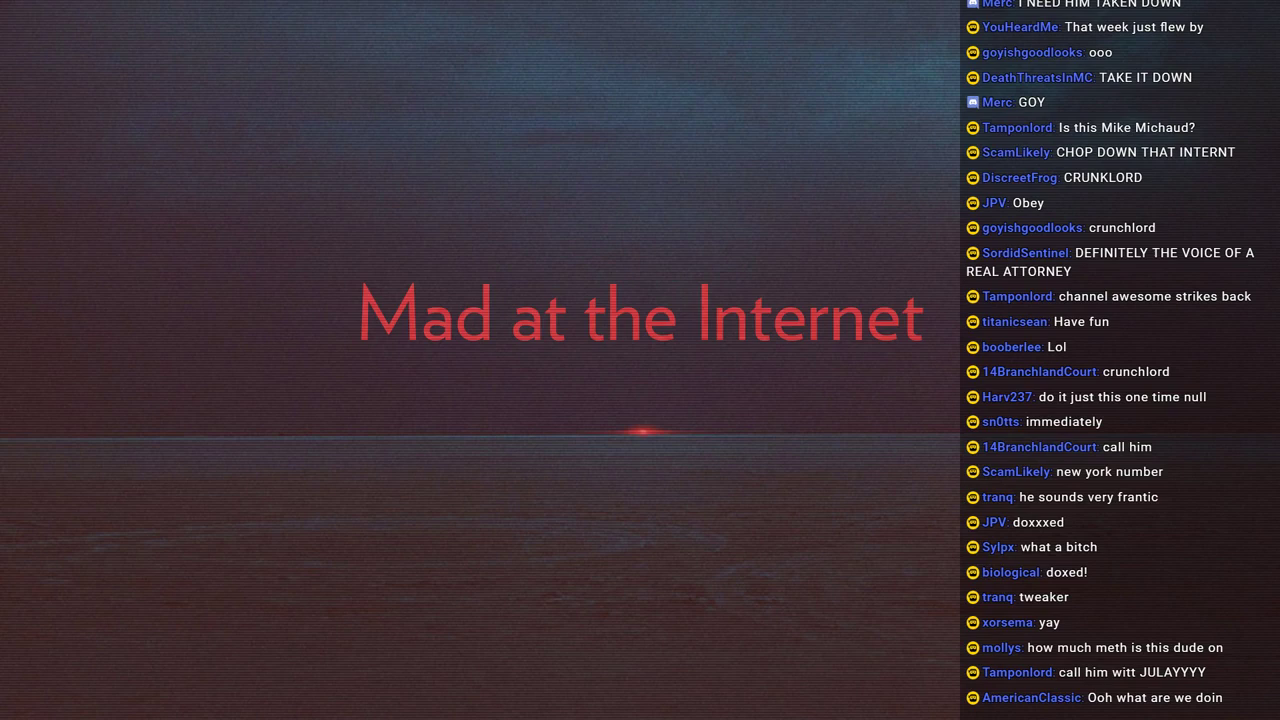
scroll("down", 3)
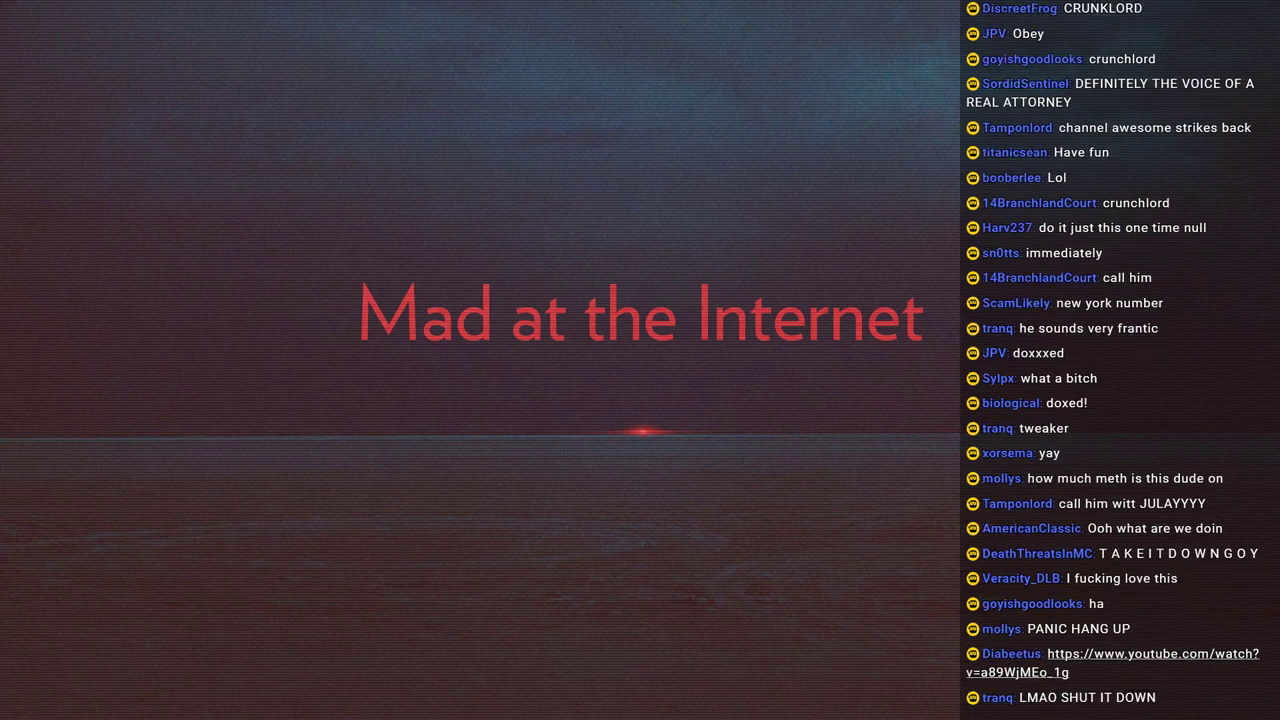
scroll("down", 3)
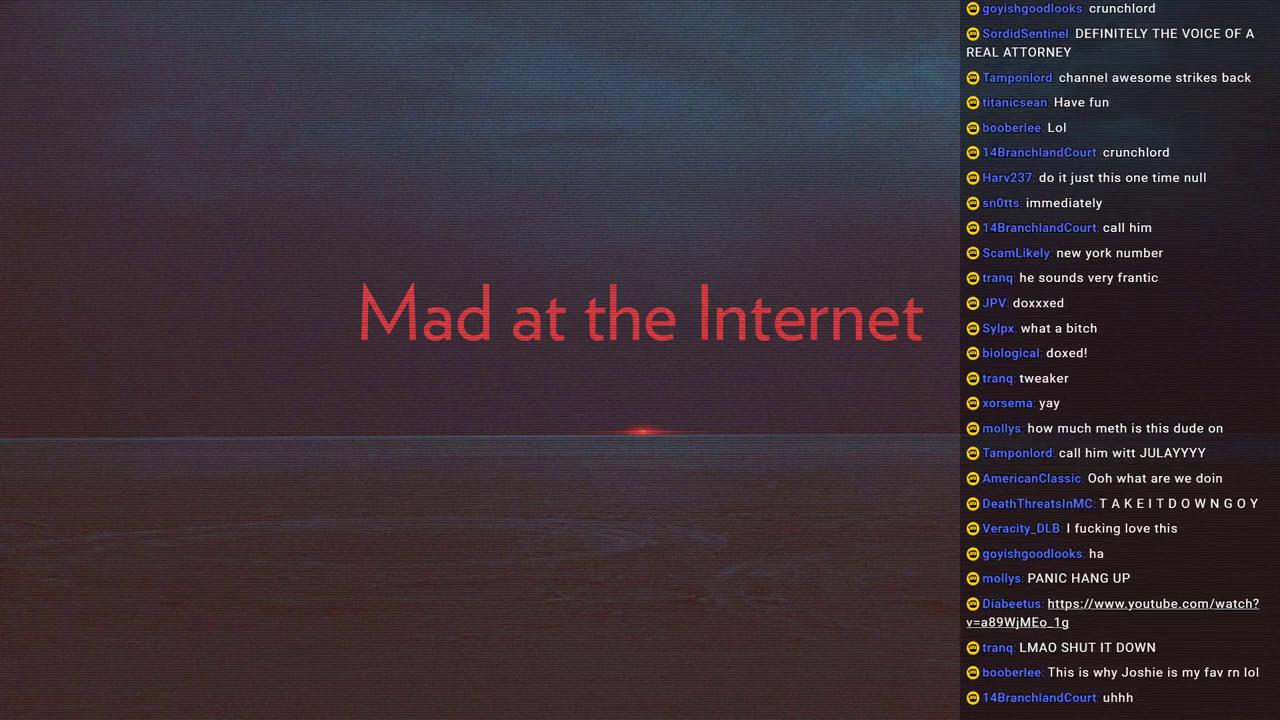
scroll("down", 3)
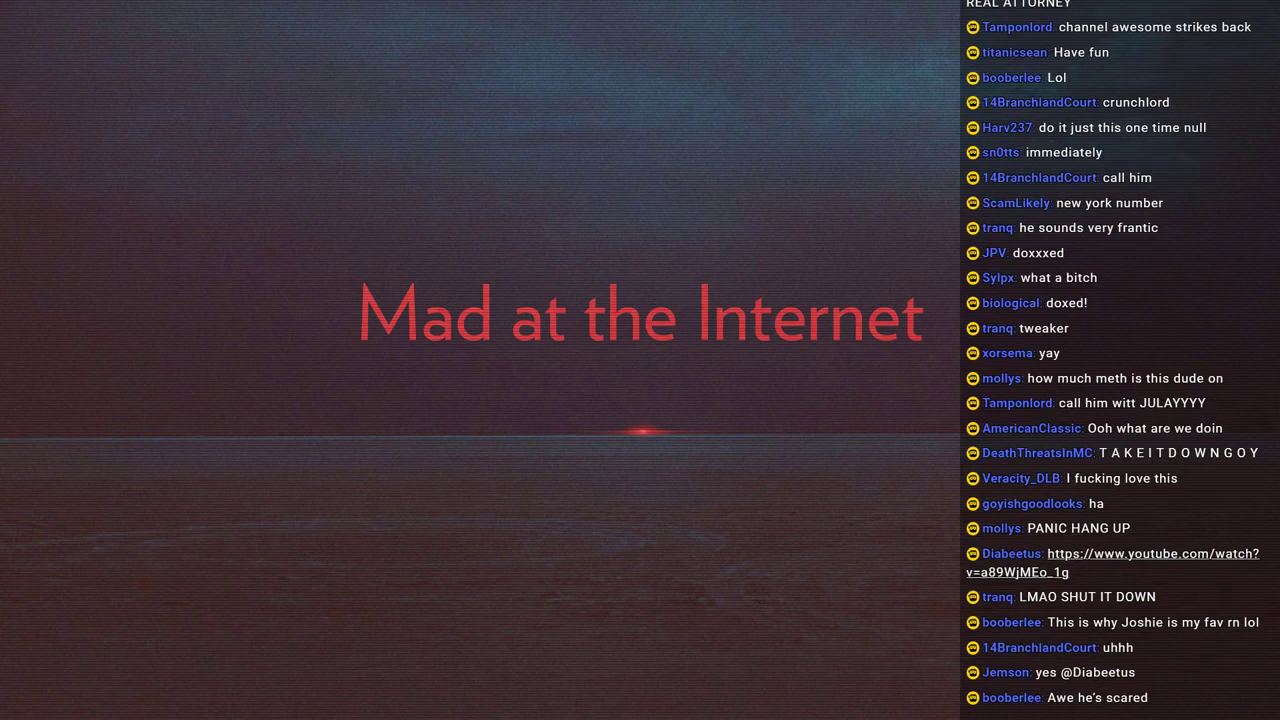
scroll("down", 3)
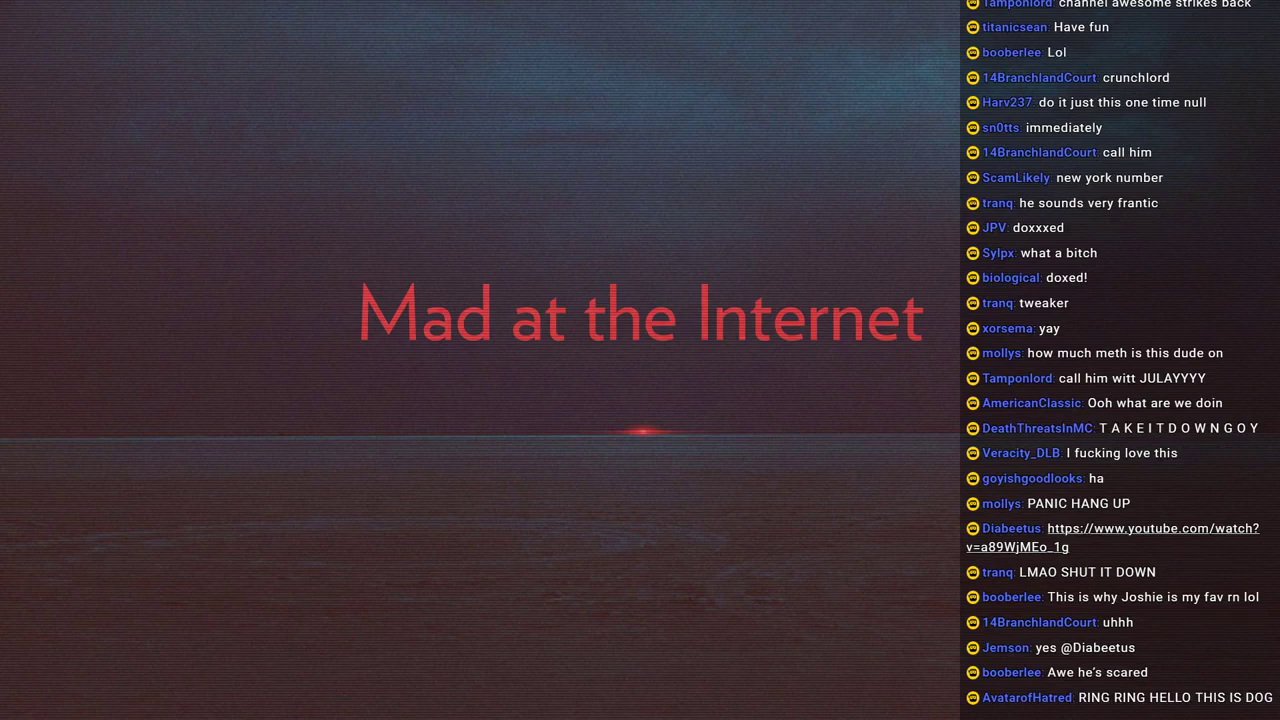
scroll("down", 3)
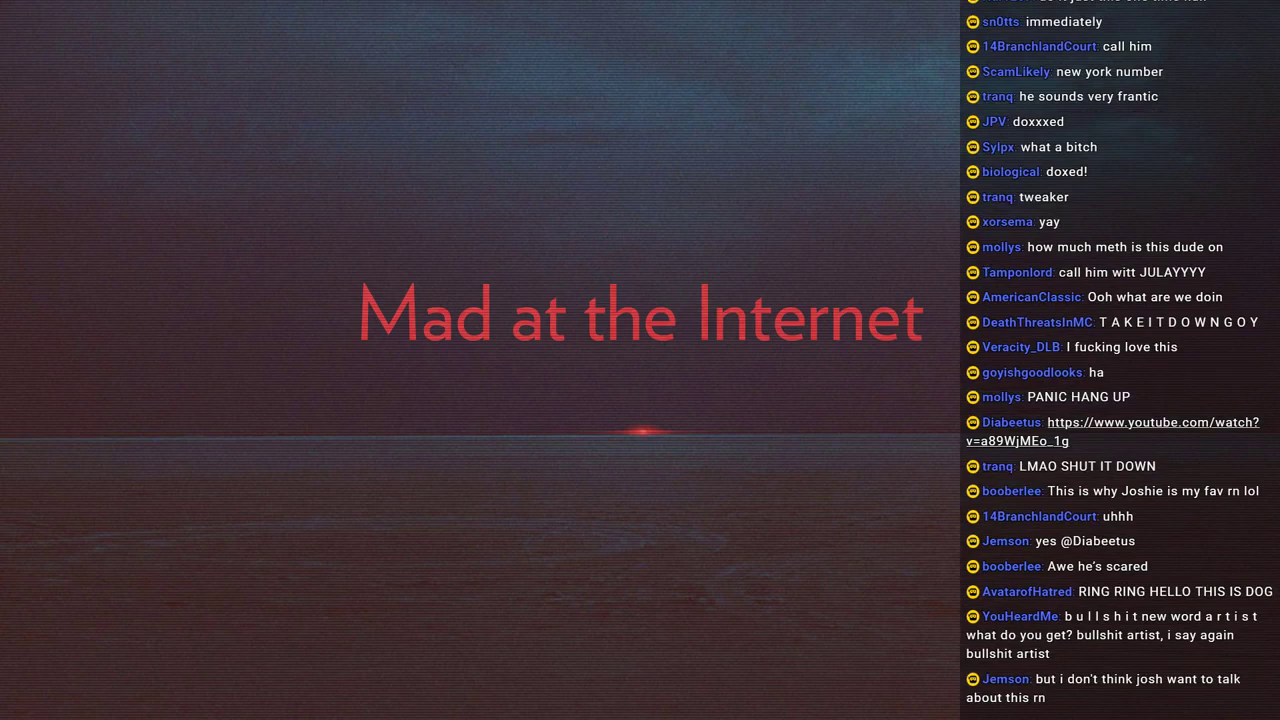
scroll("down", 3)
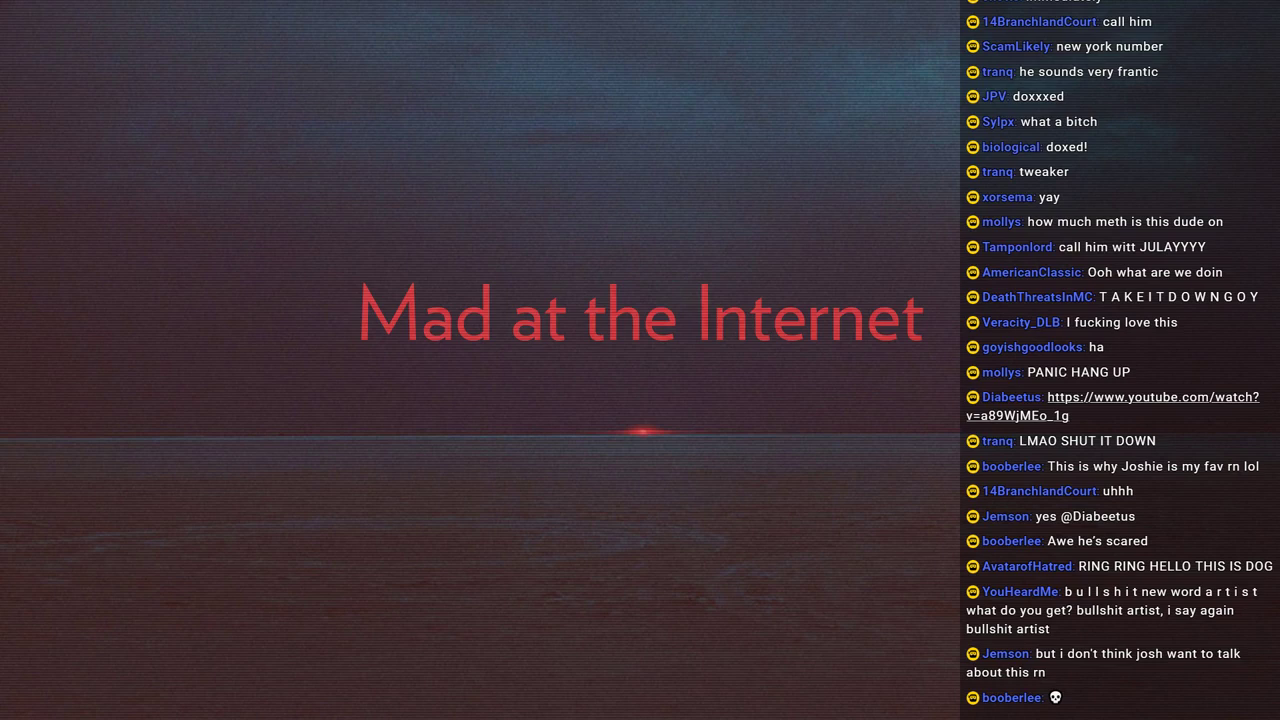
scroll("down", 3)
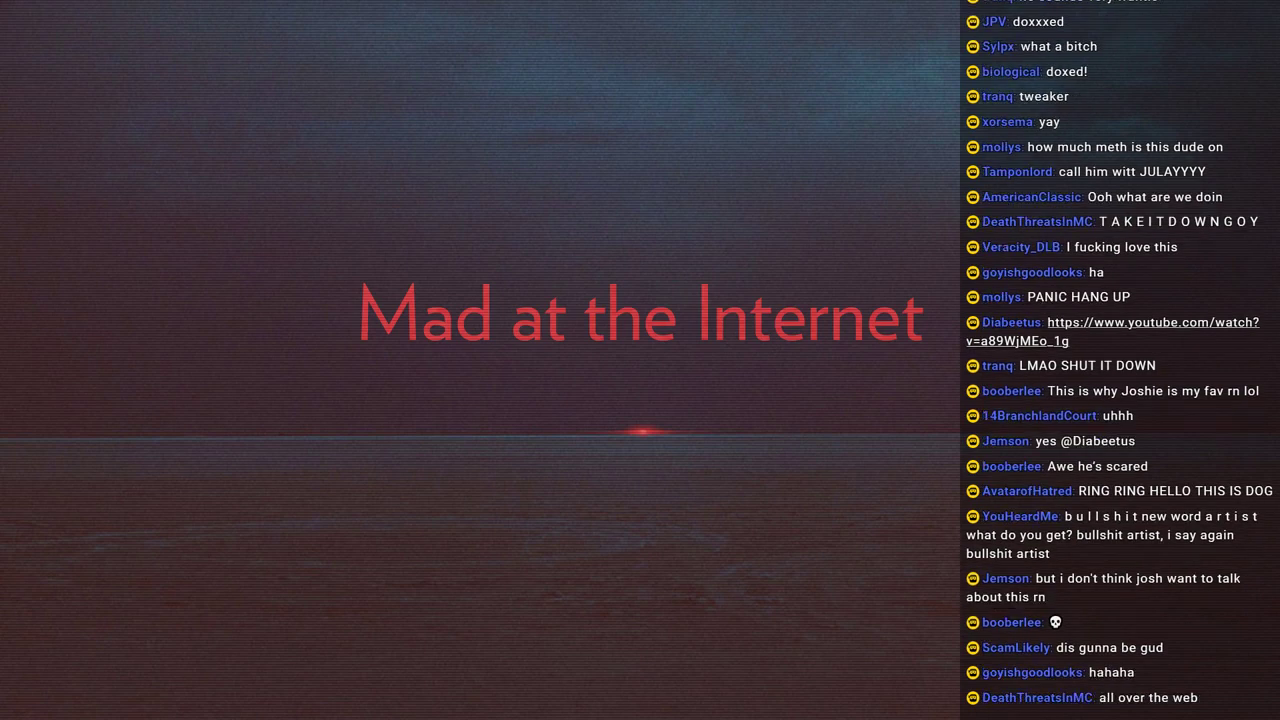
scroll("down", 3)
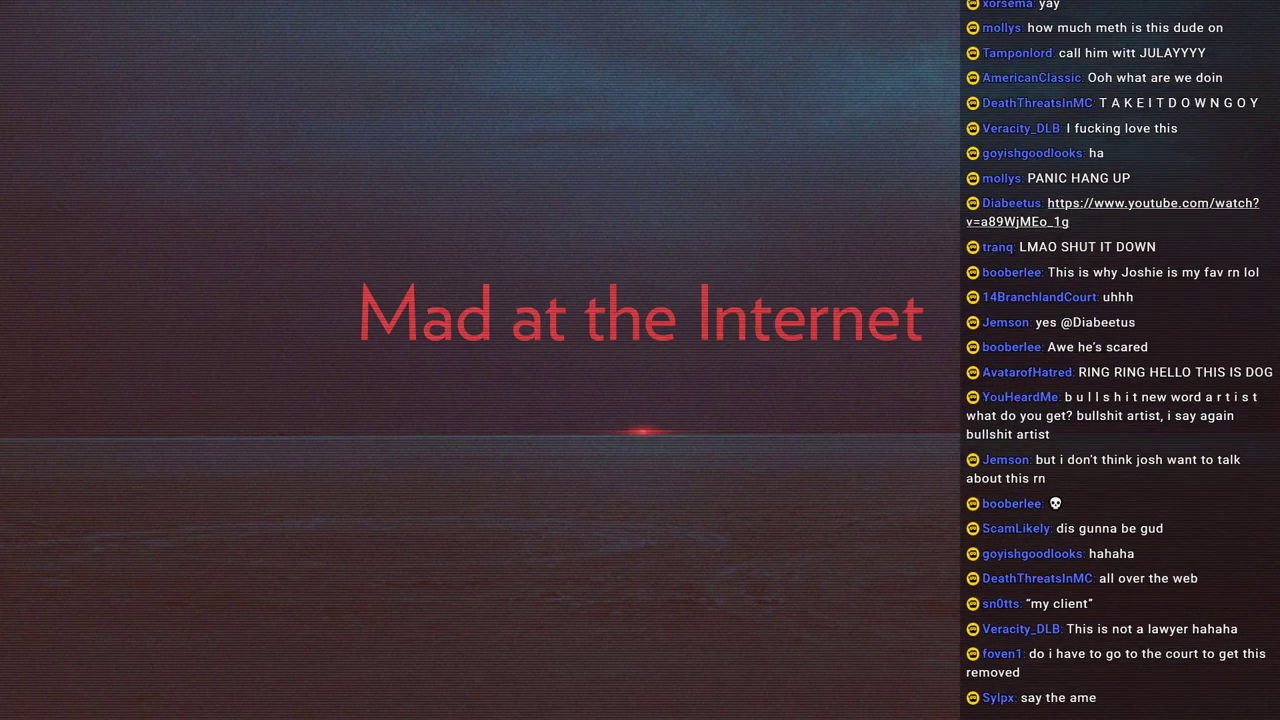
scroll("down", 3)
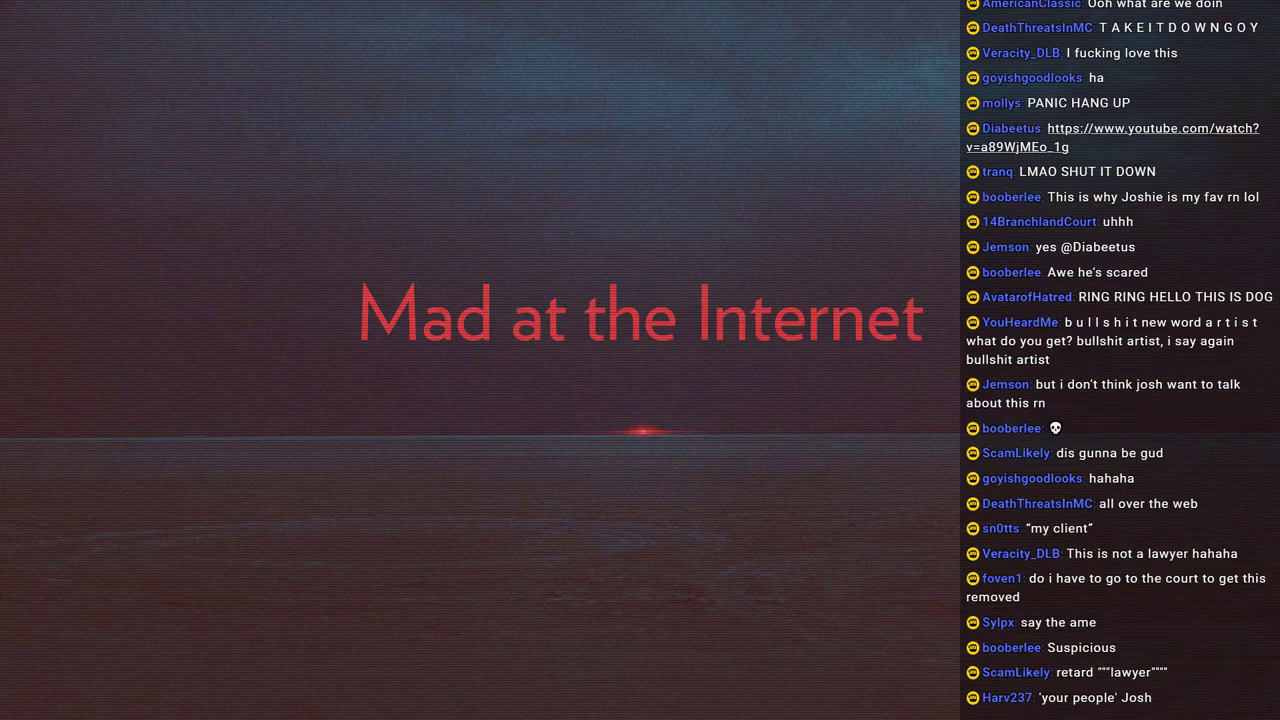
scroll("down", 3)
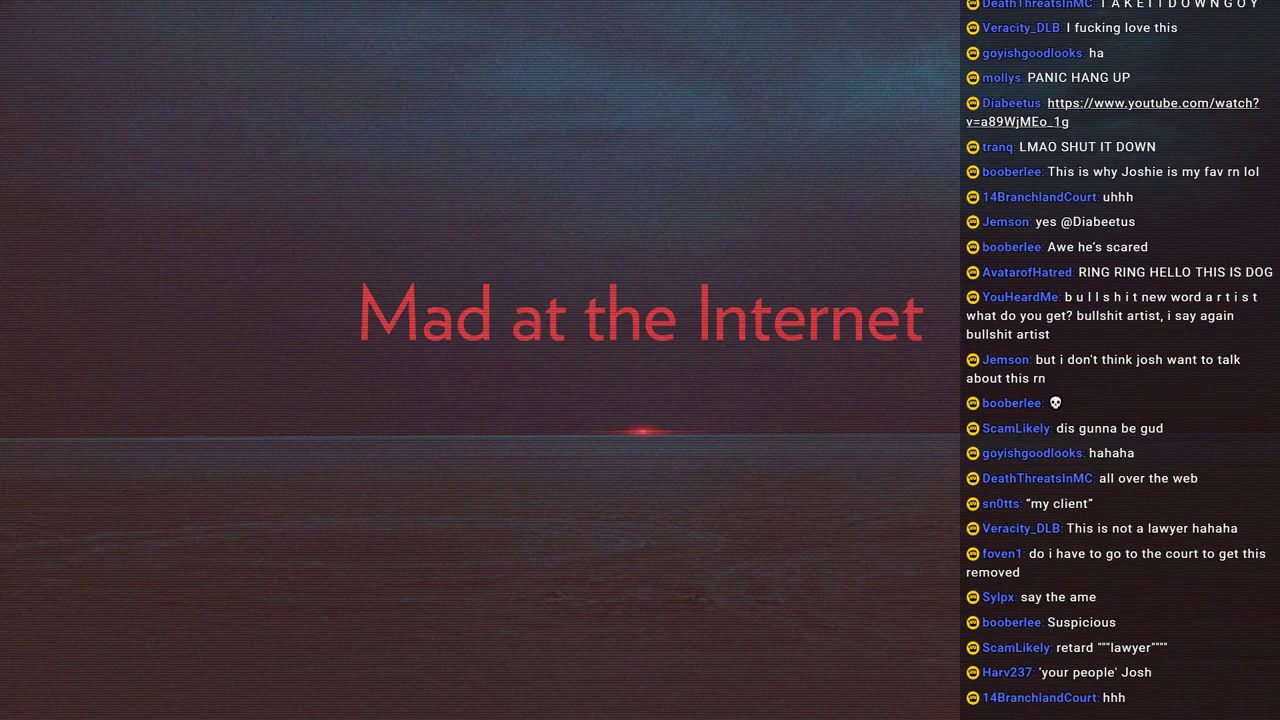
scroll("down", 3)
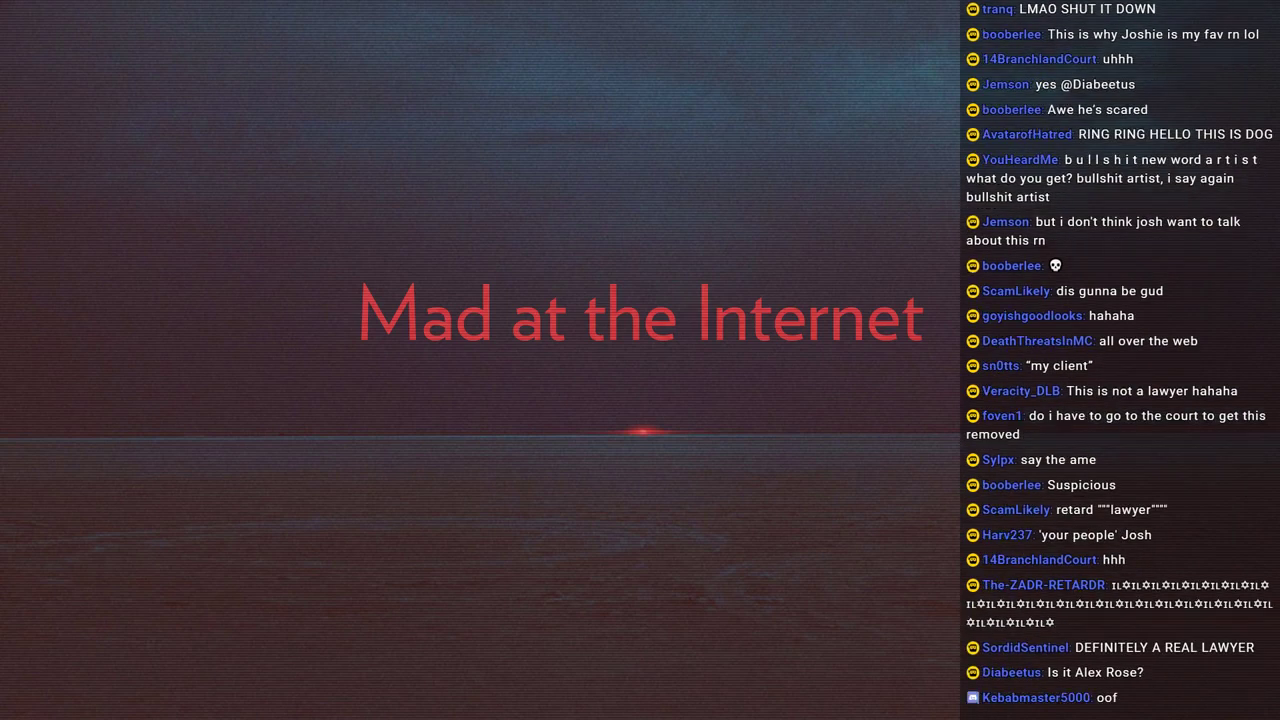
scroll("down", 3)
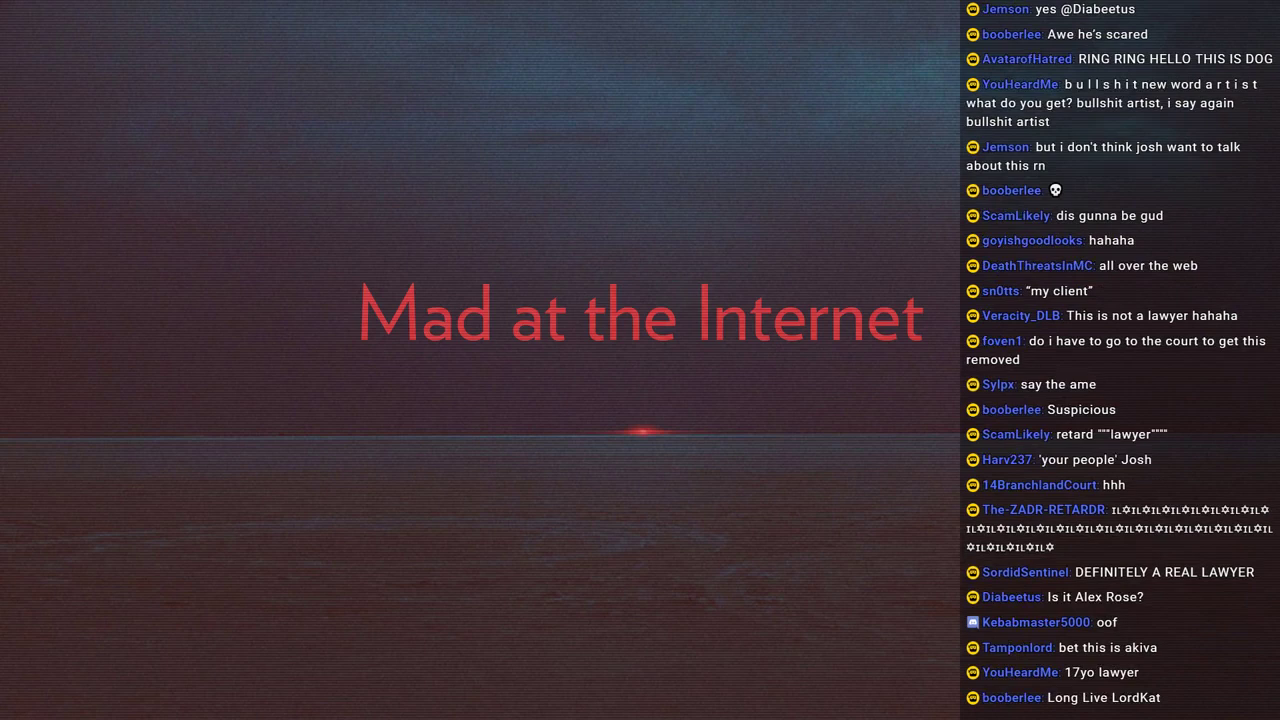
scroll("down", 3)
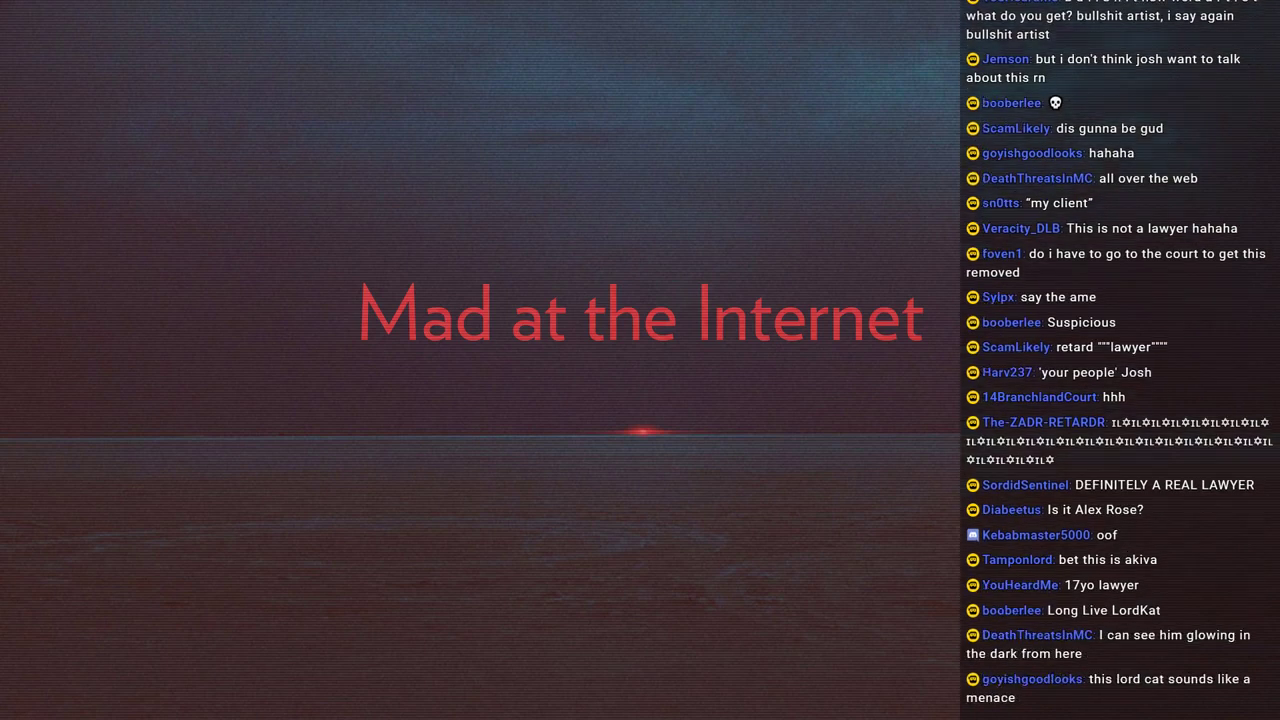
scroll("up", 3)
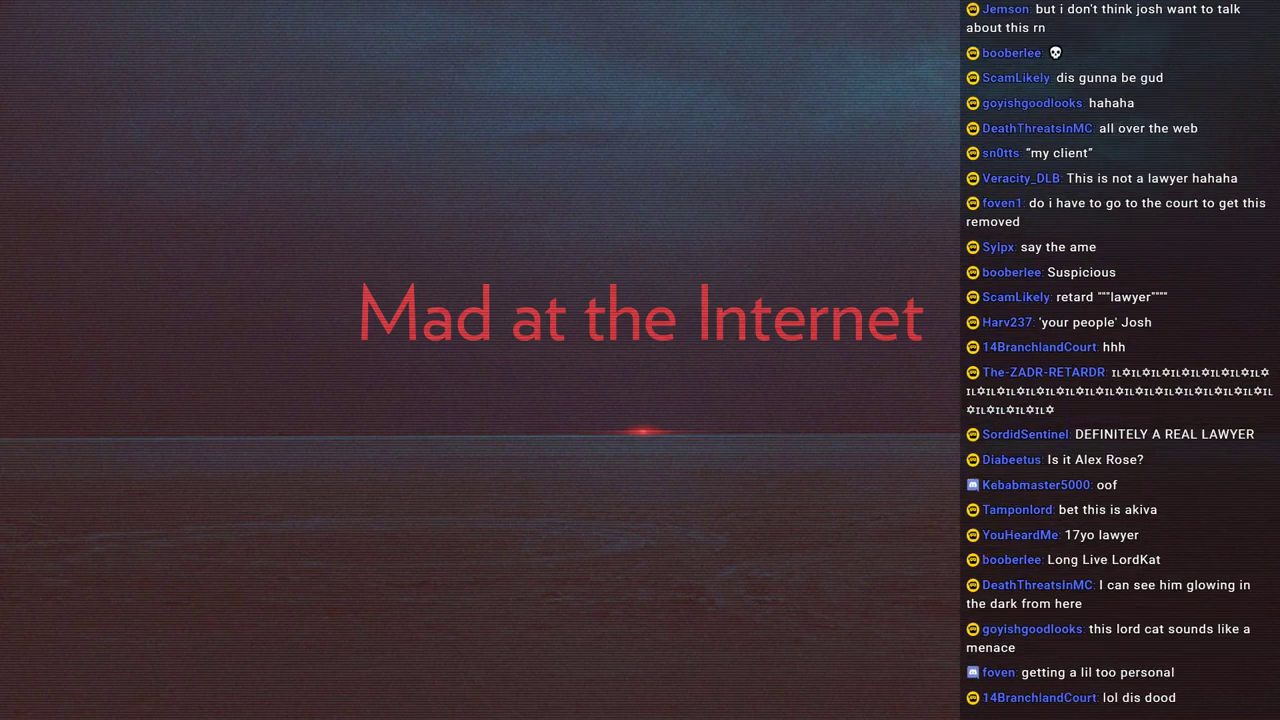
scroll("down", 3)
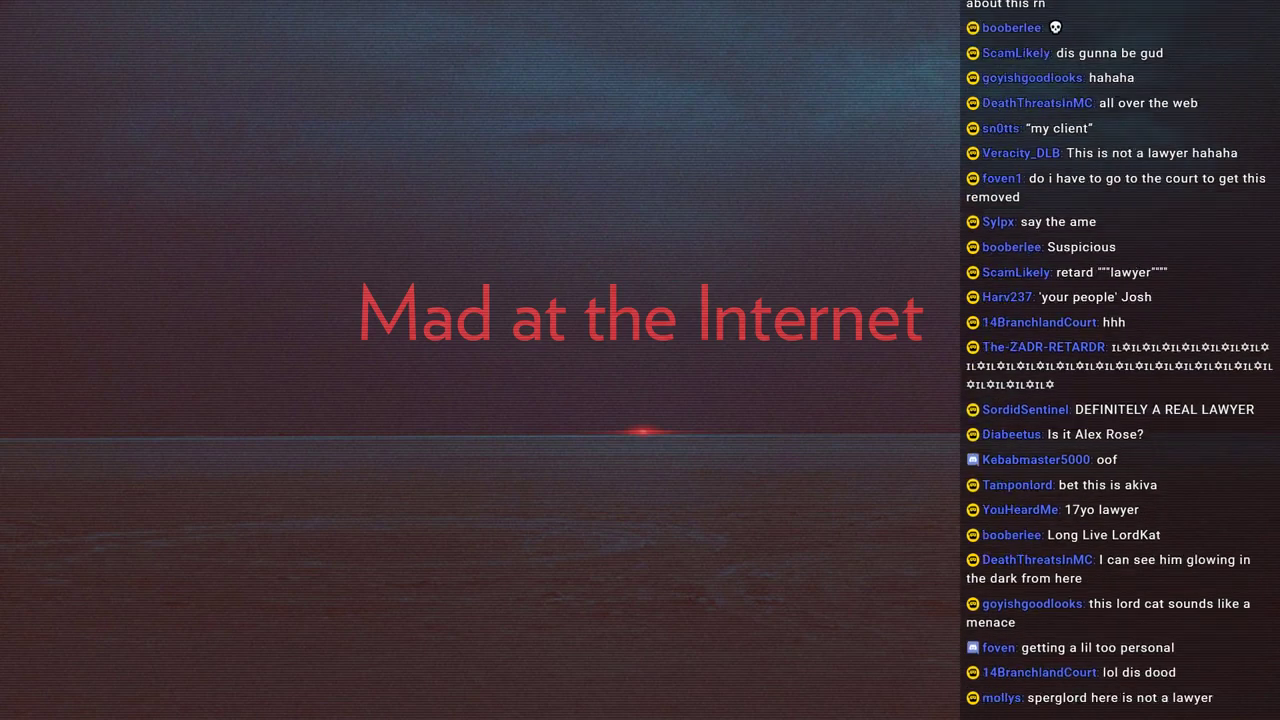
scroll("down", 3)
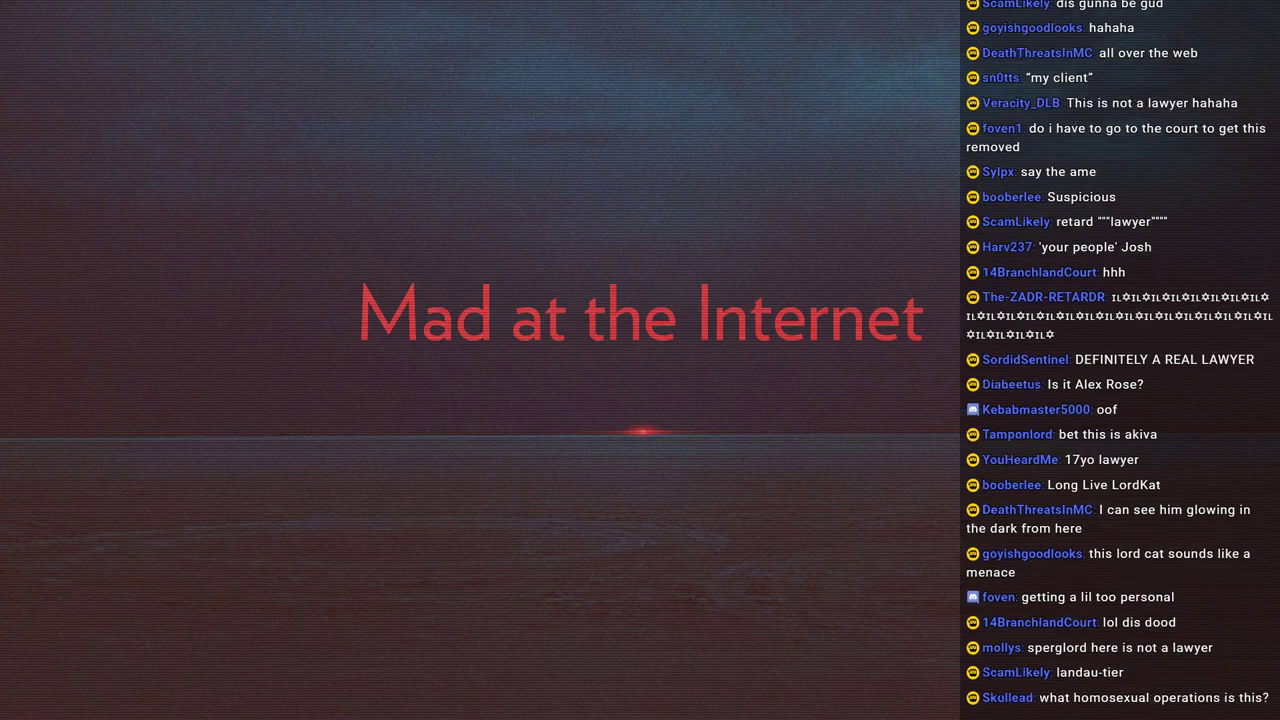
scroll("down", 3)
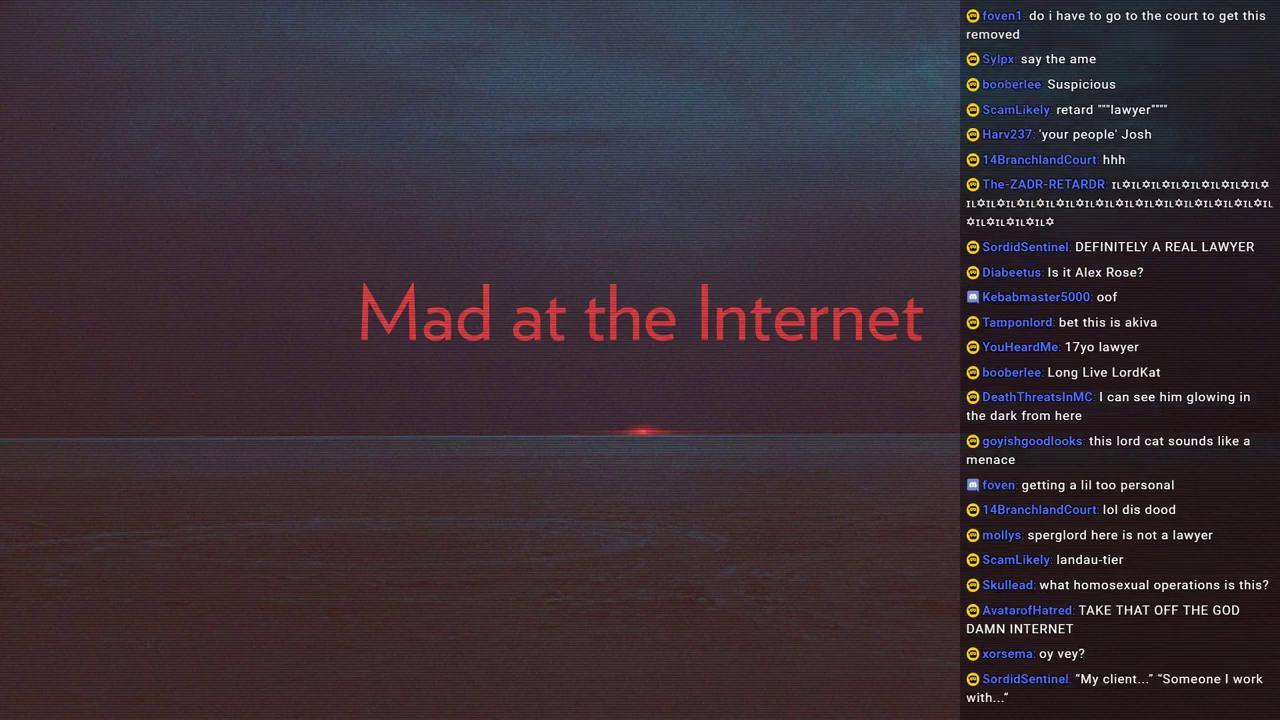
scroll("down", 3)
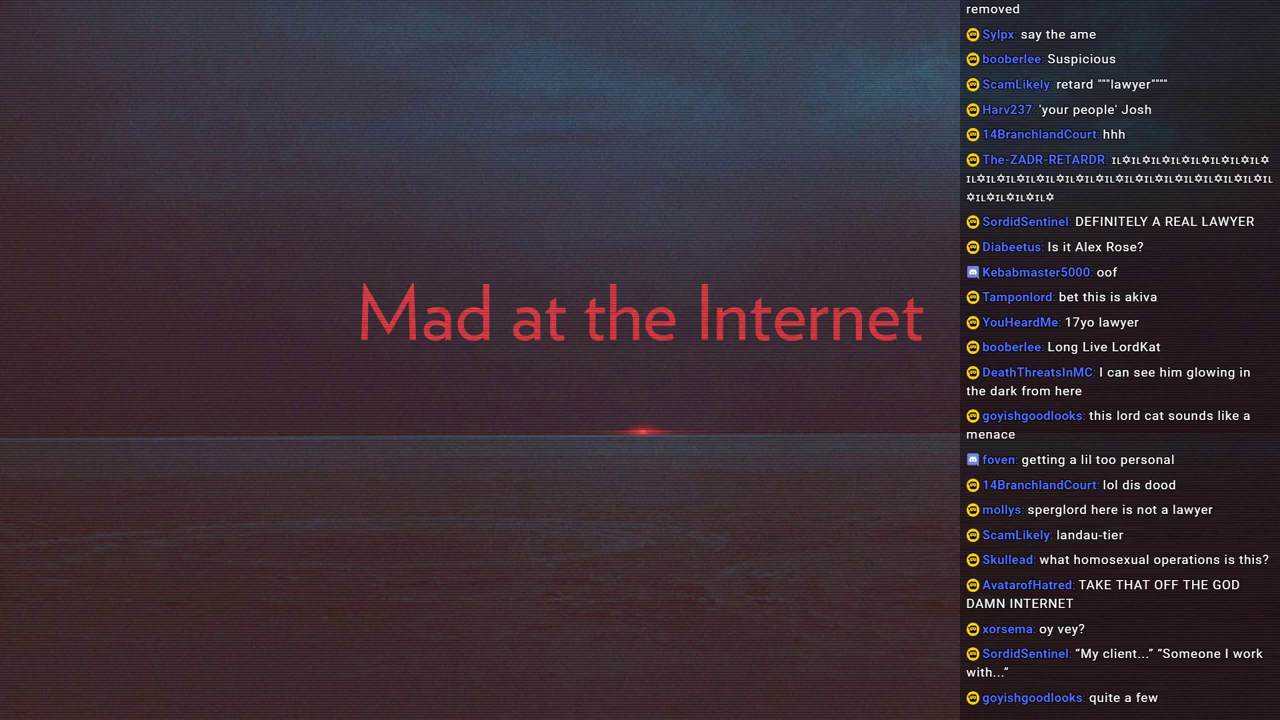
scroll("down", 3)
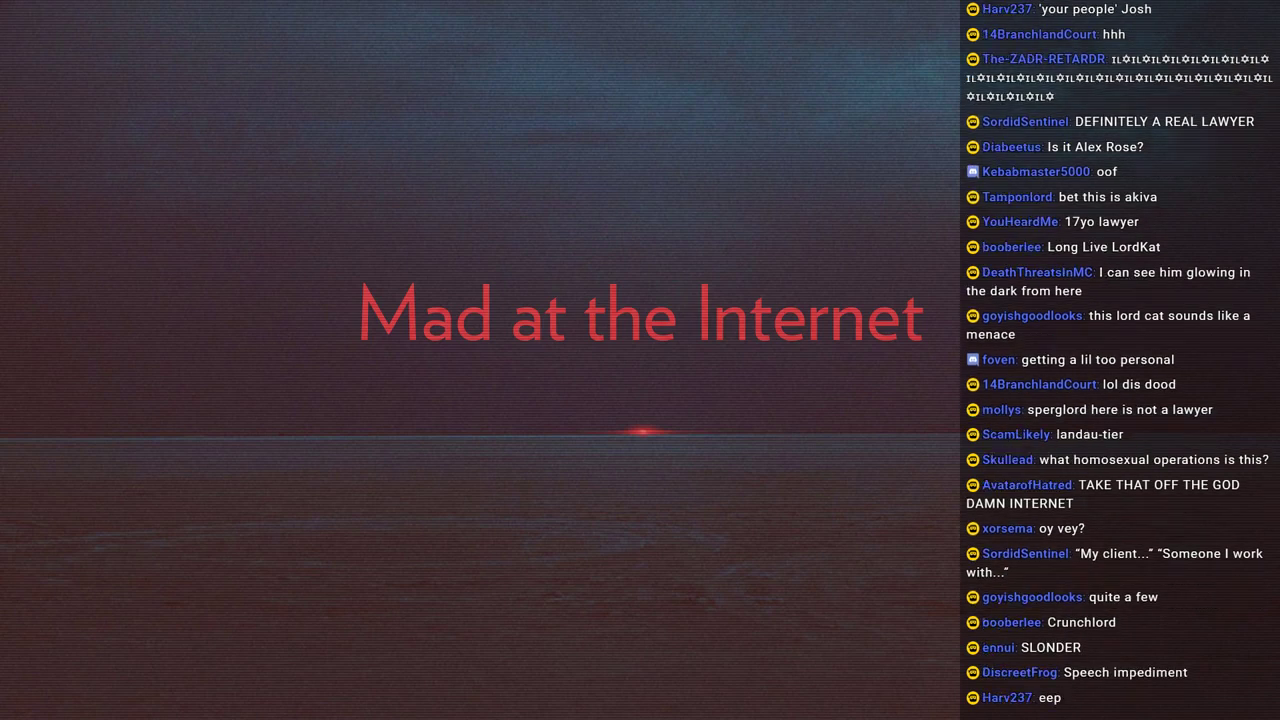
scroll("down", 3)
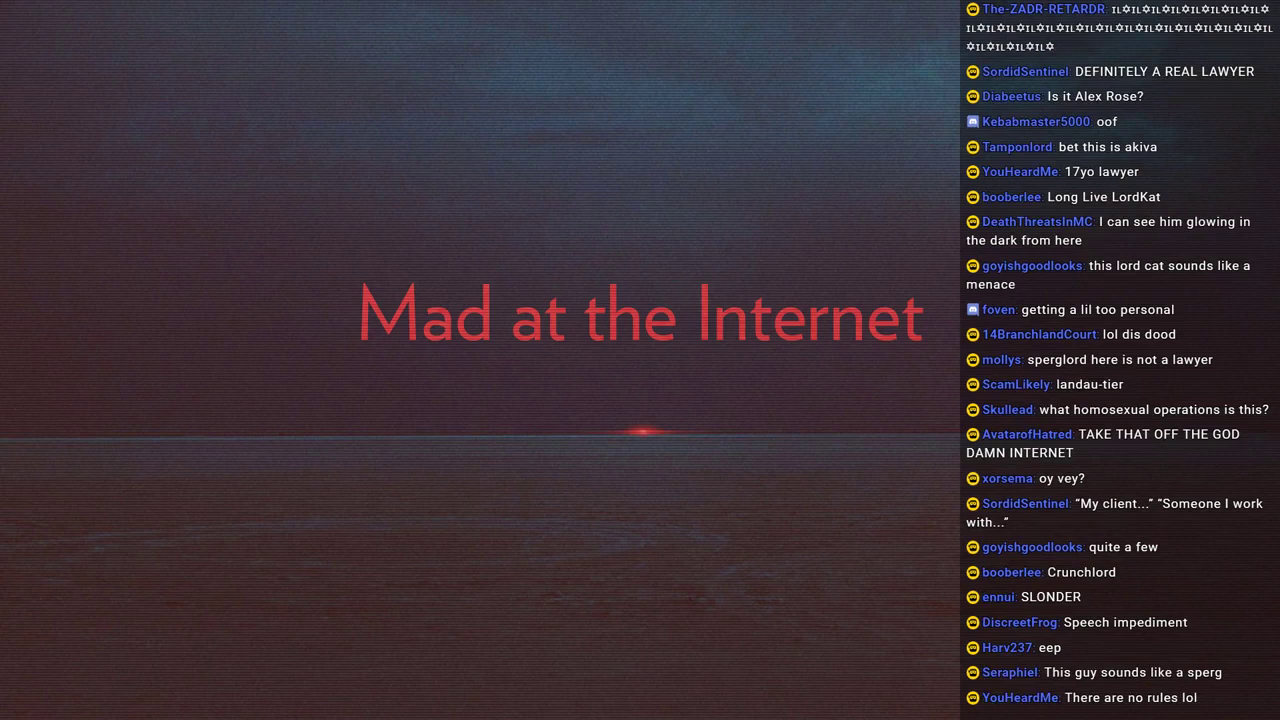
scroll("down", 3)
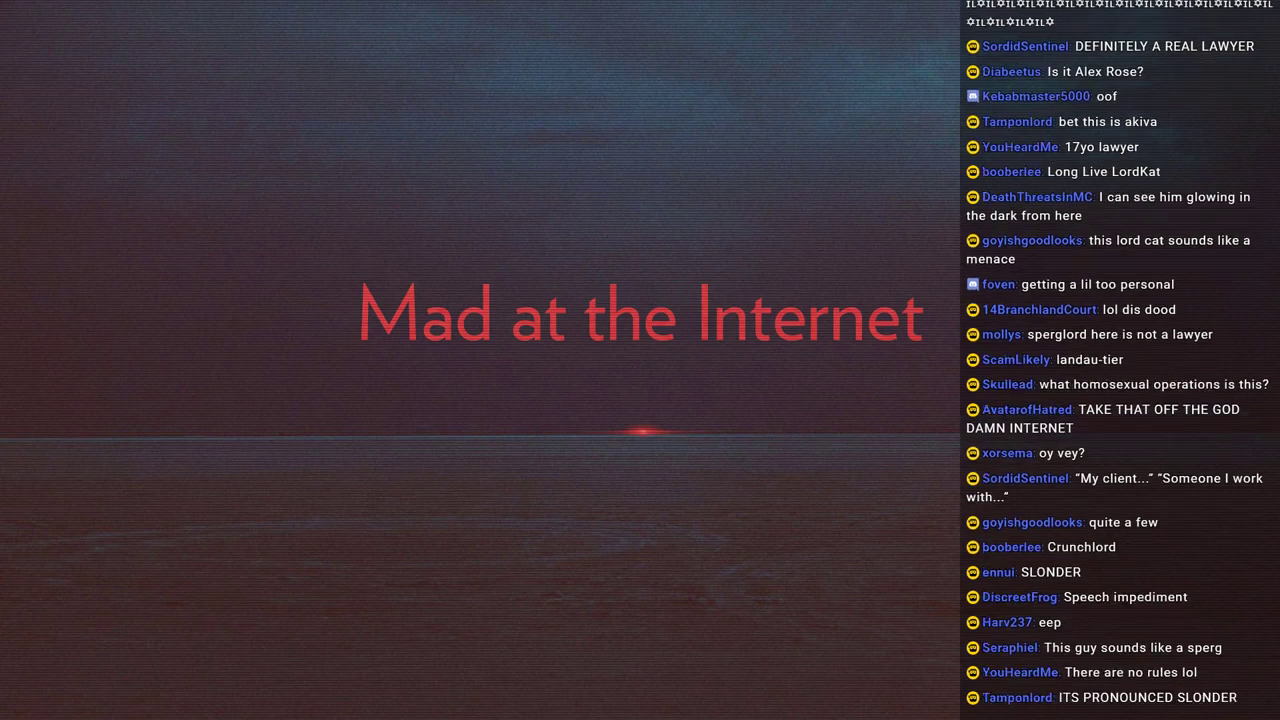
scroll("down", 3)
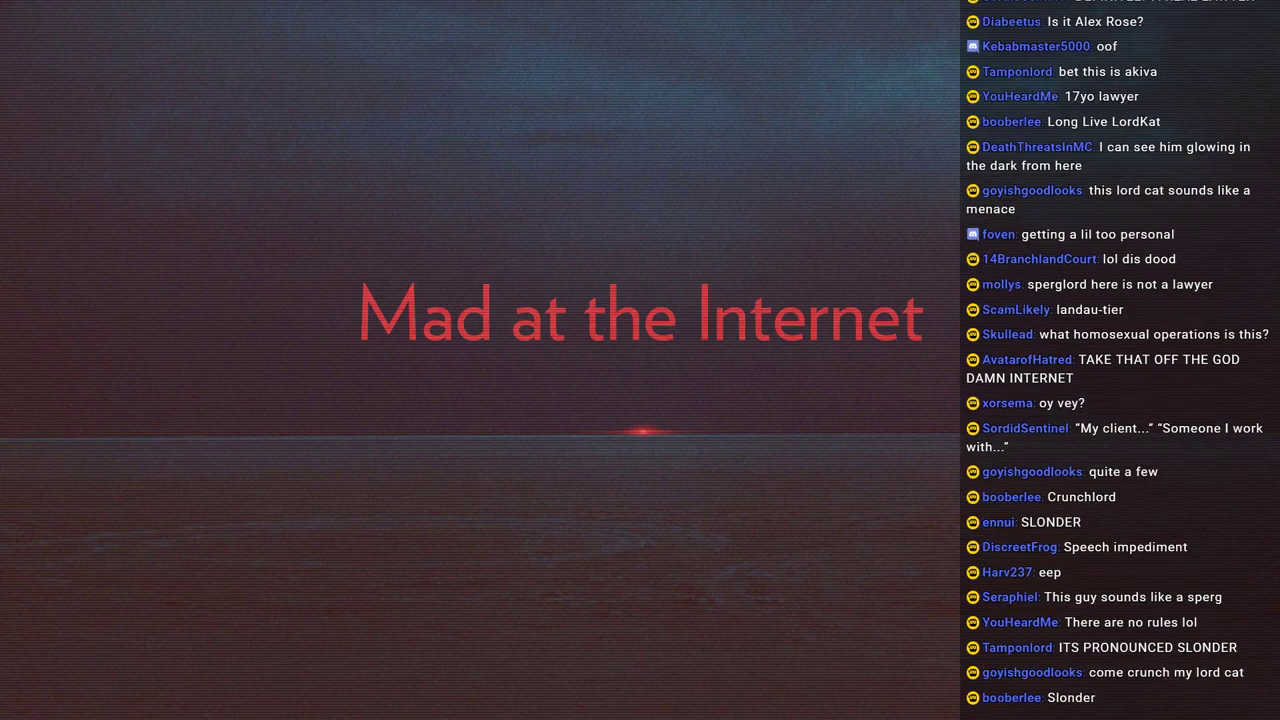
scroll("down", 3)
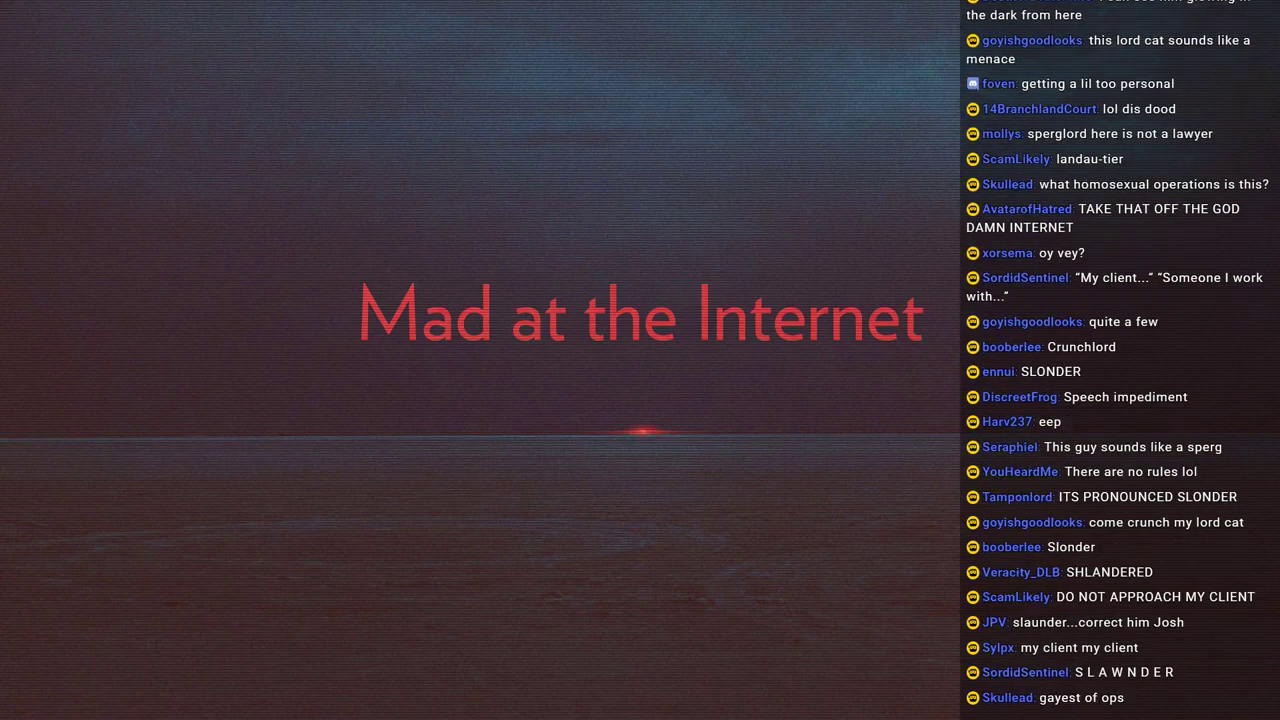
scroll("down", 3)
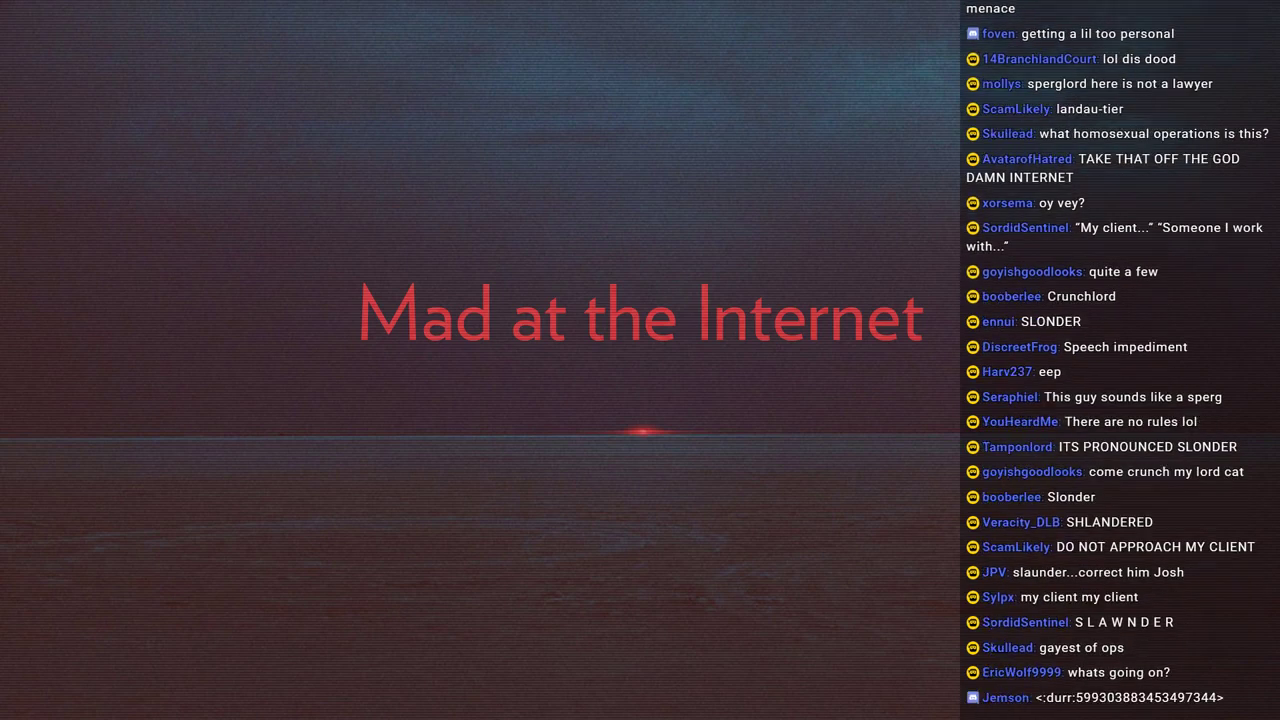
scroll("down", 3)
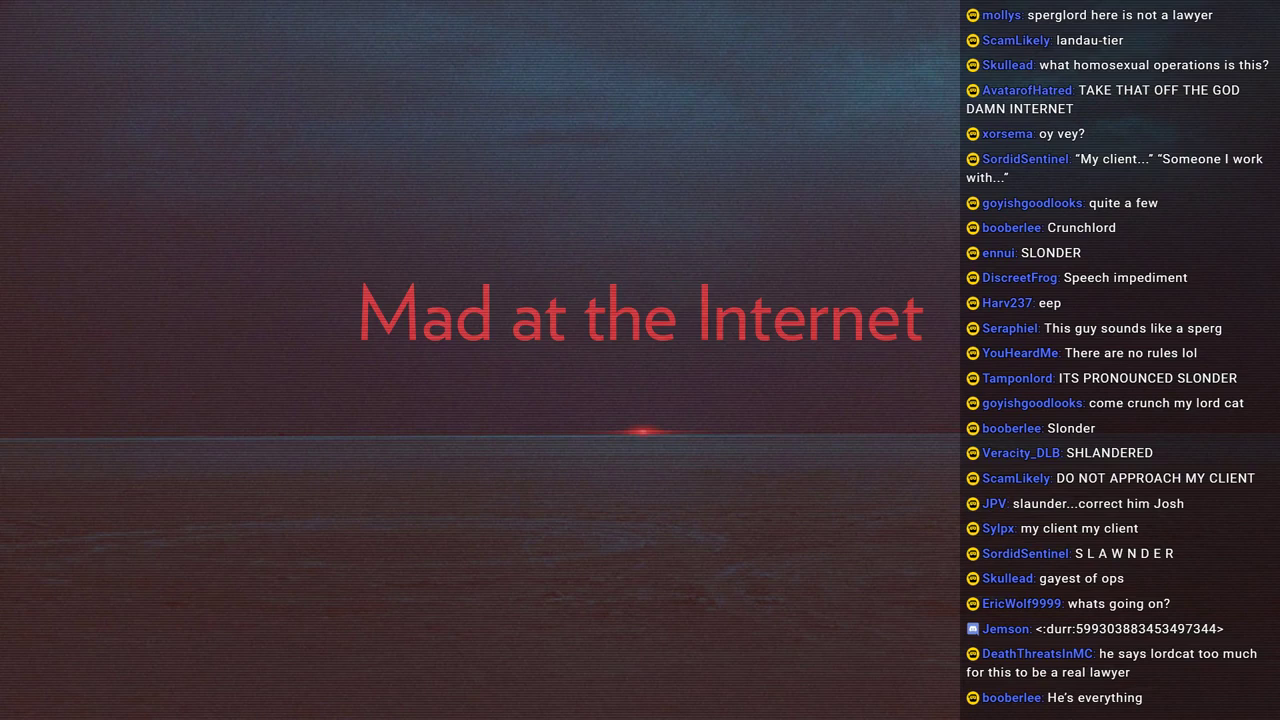
scroll("down", 3)
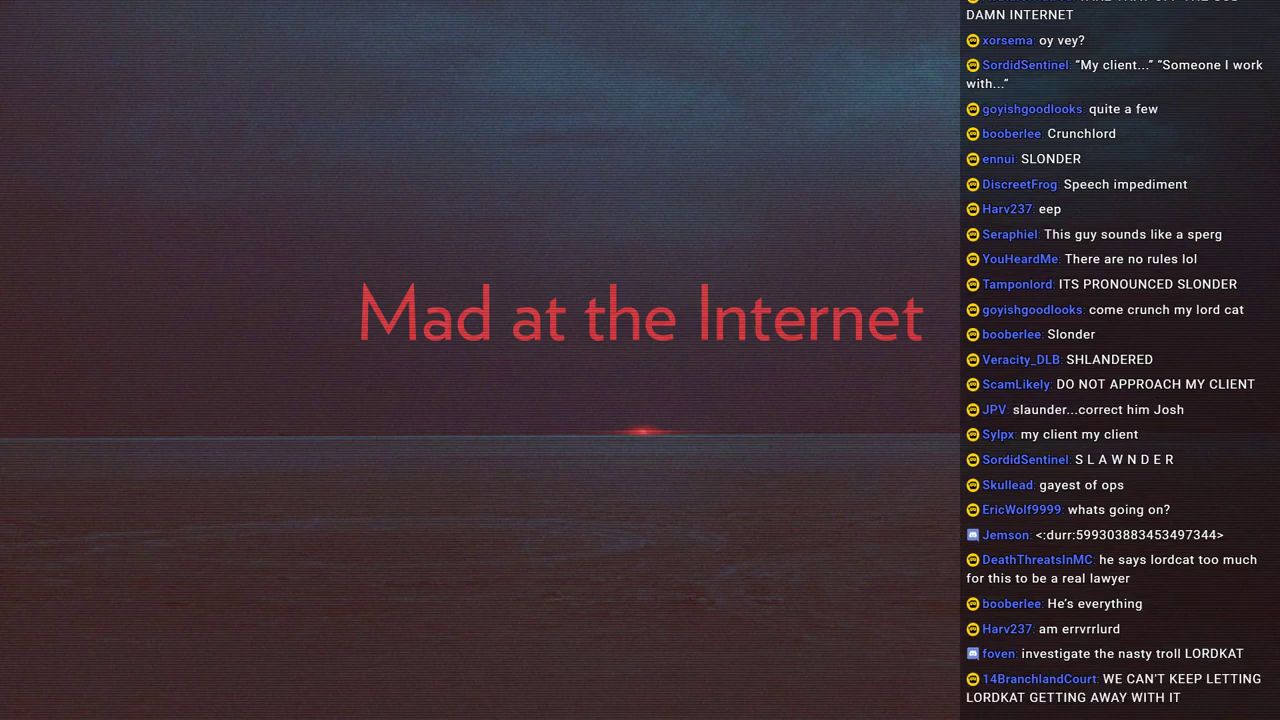
scroll("down", 3)
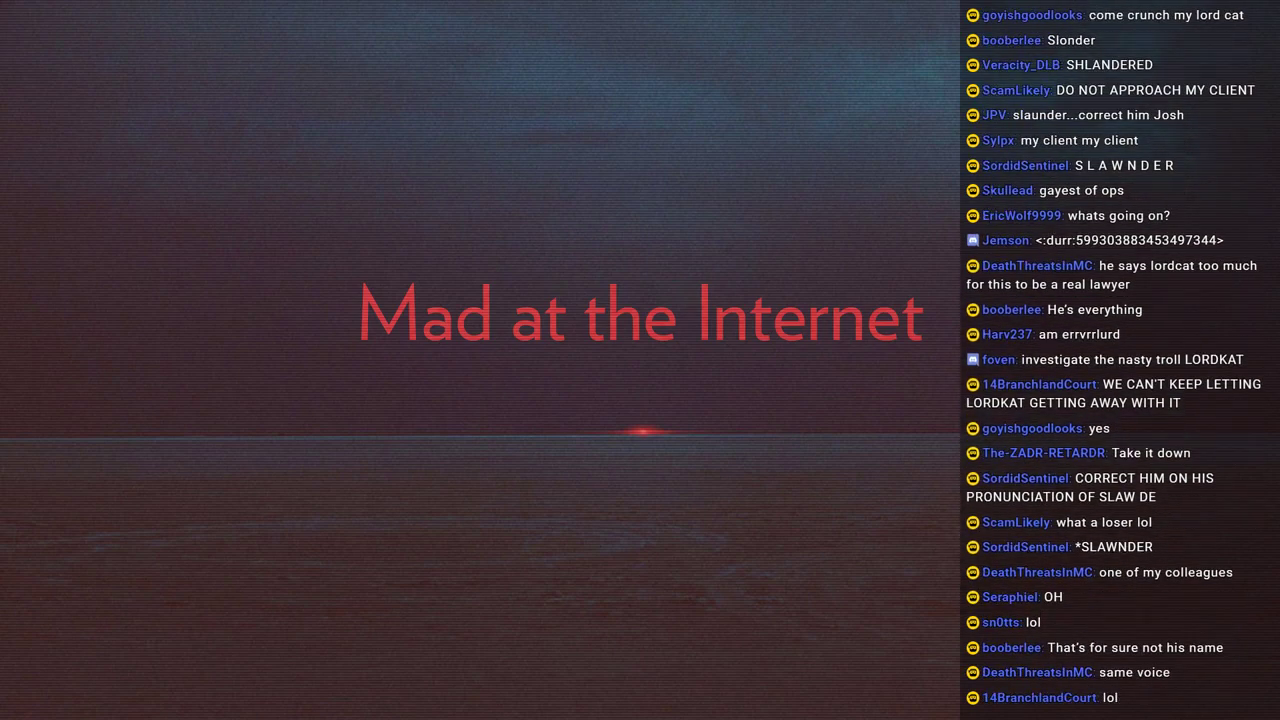
scroll("down", 3)
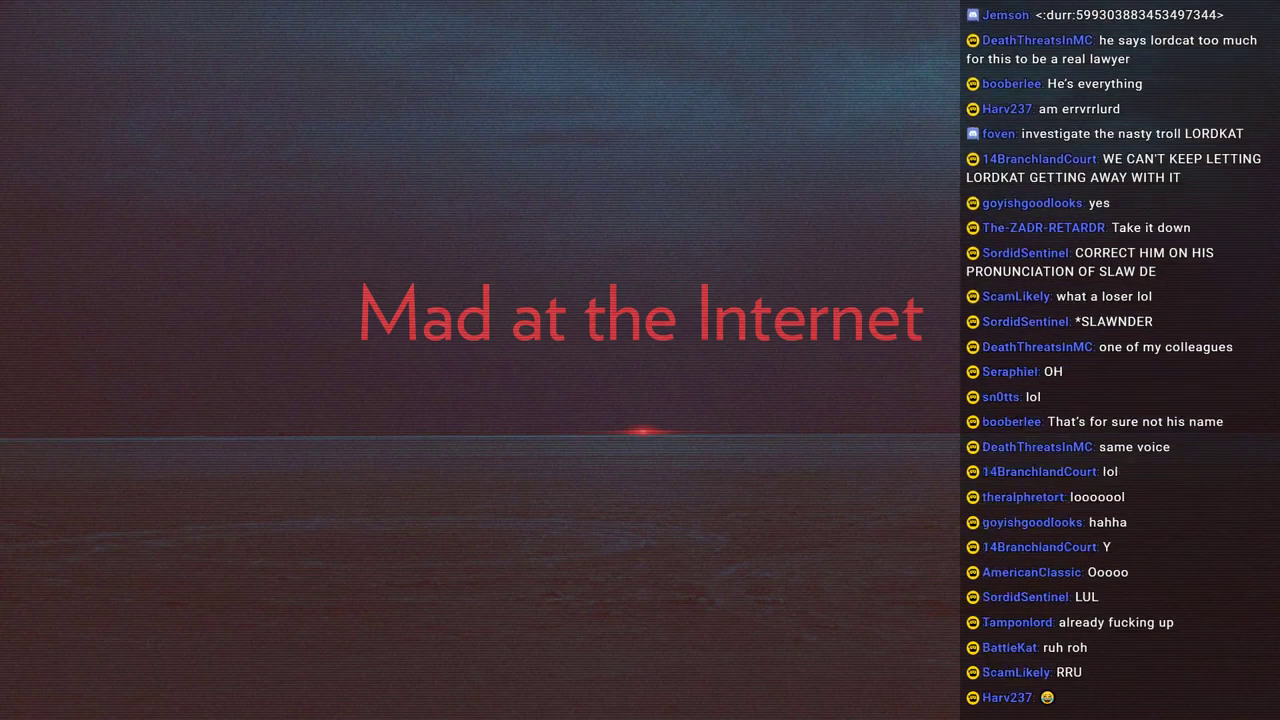
scroll("down", 3)
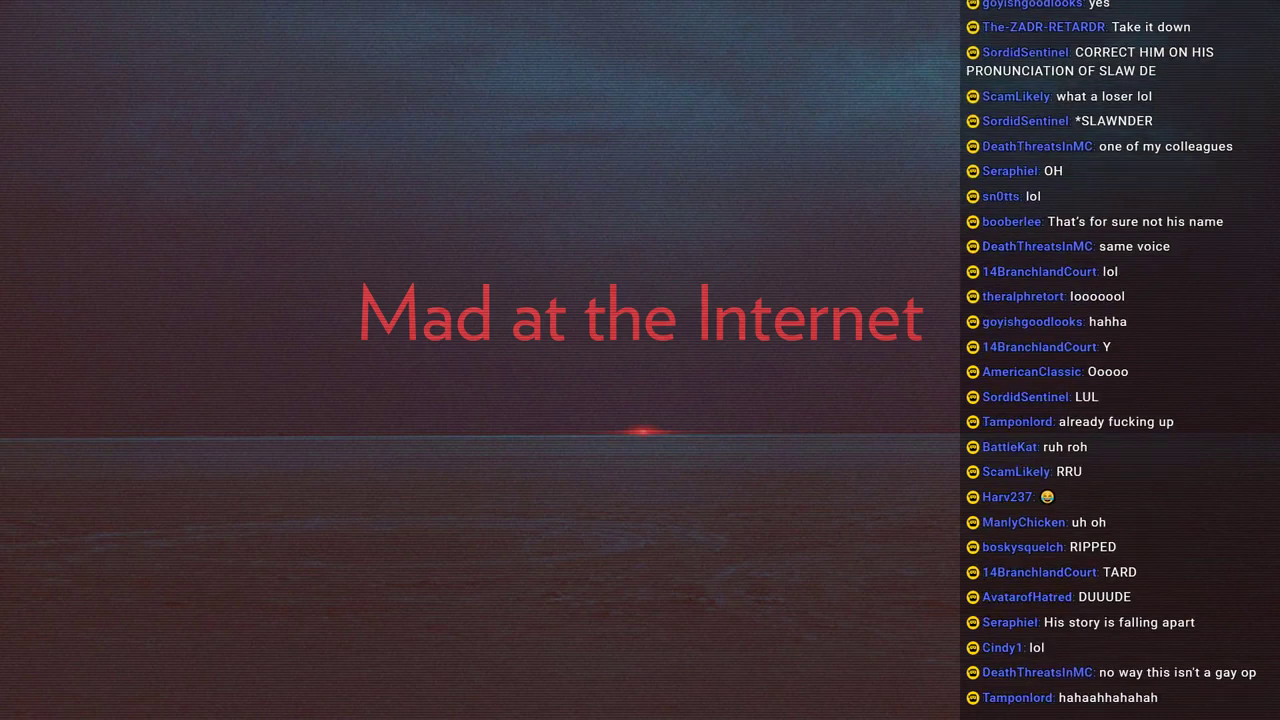
scroll("down", 3)
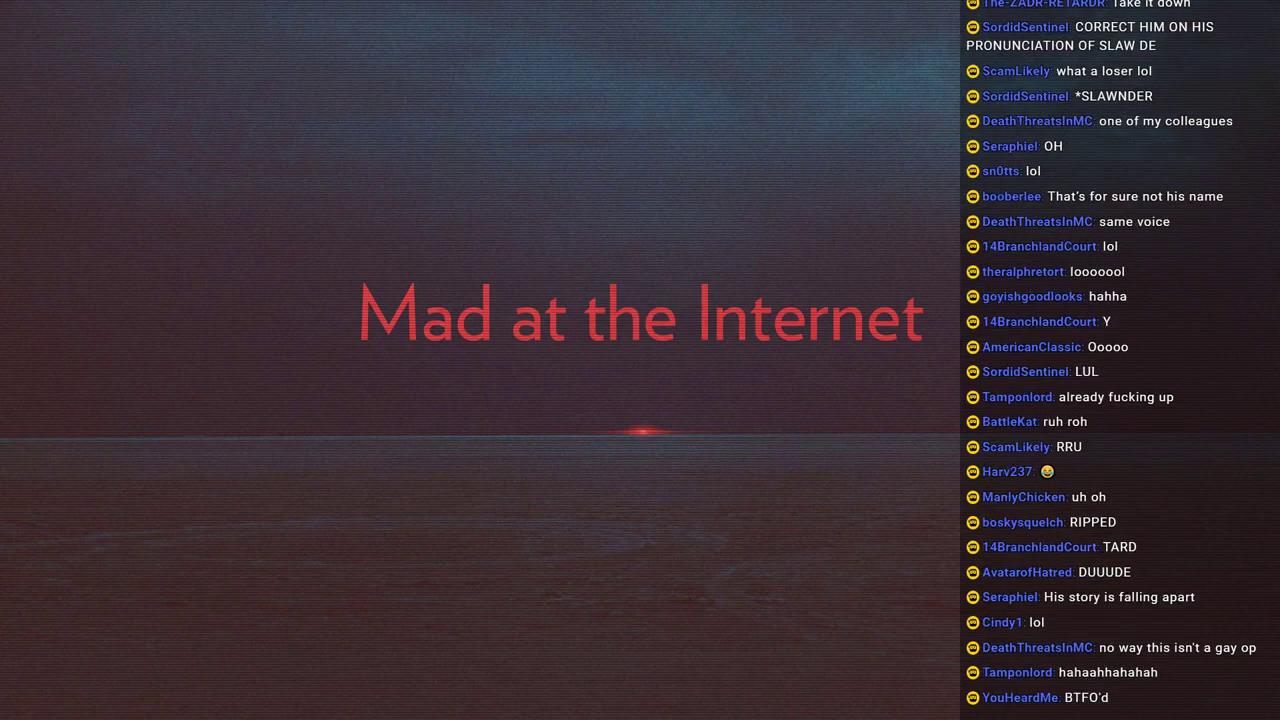
scroll("down", 3)
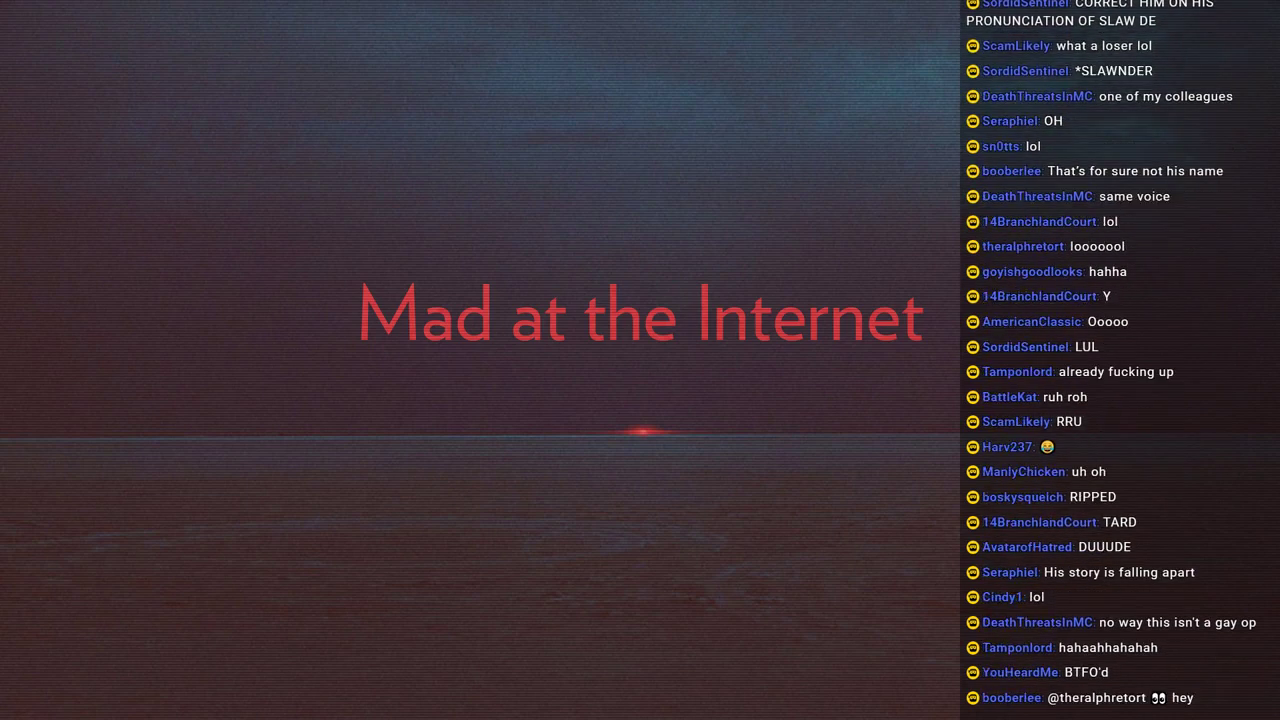
scroll("down", 3)
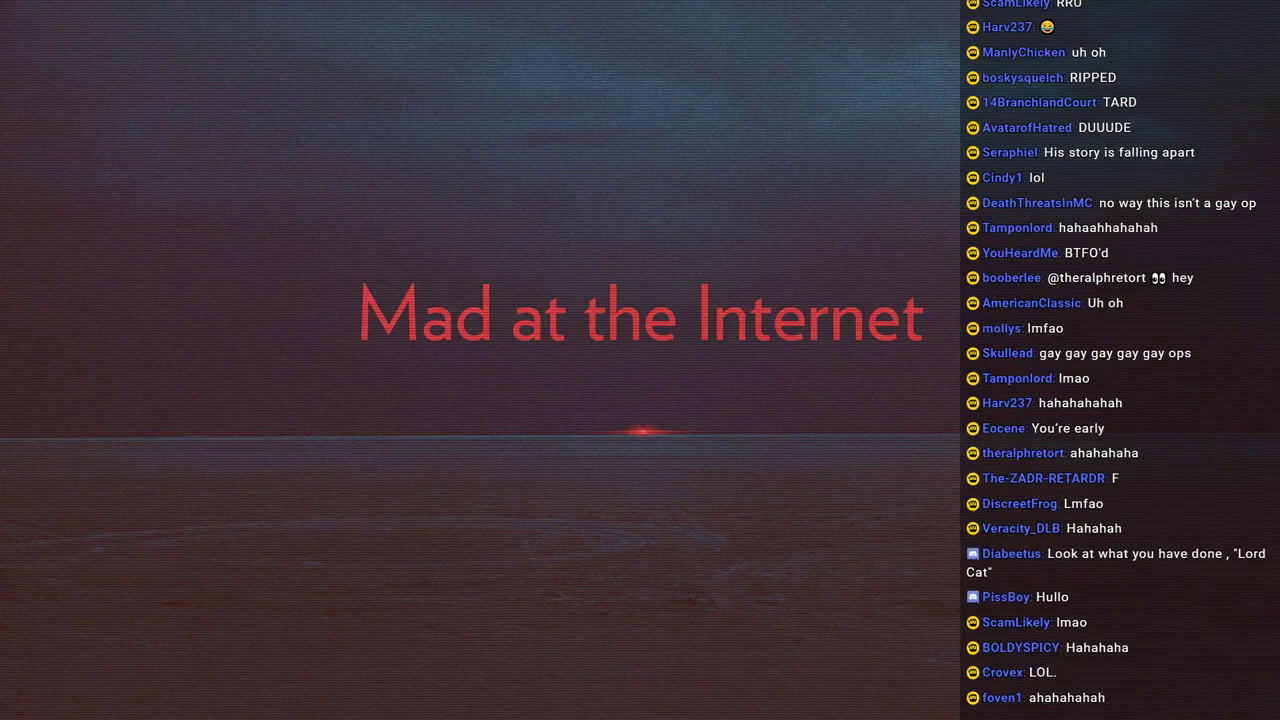
scroll("down", 3)
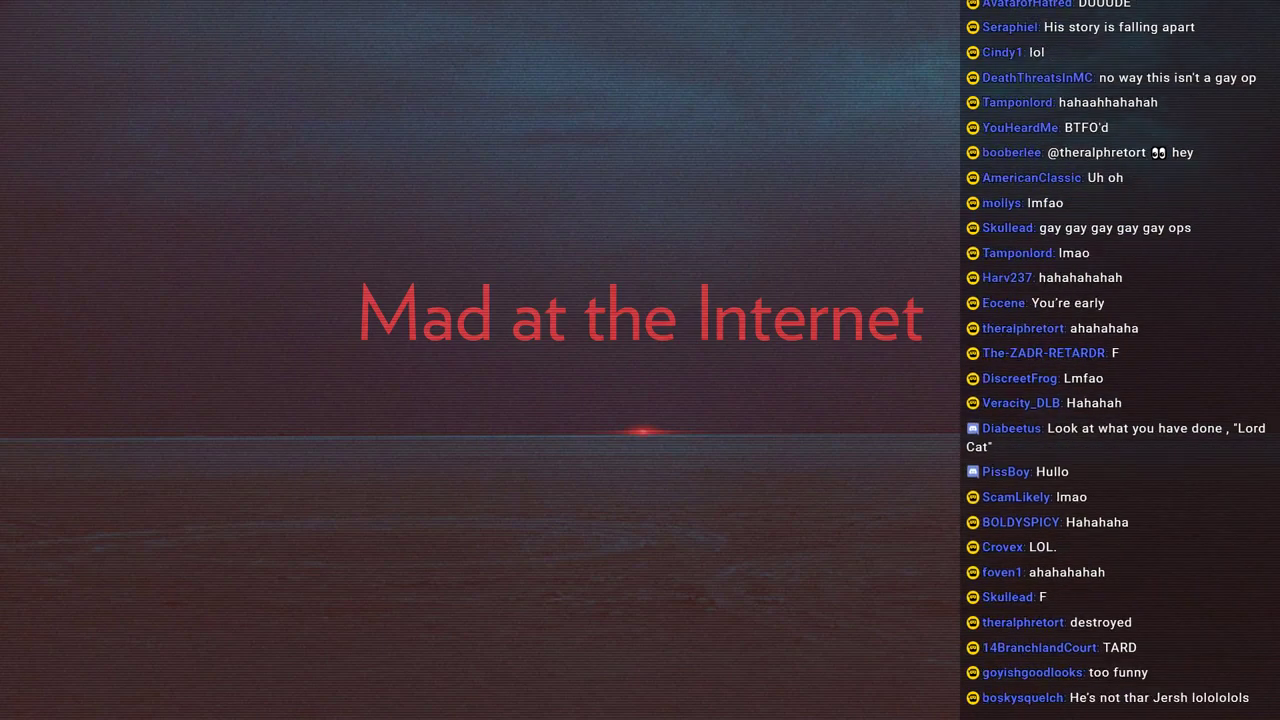
scroll("down", 3)
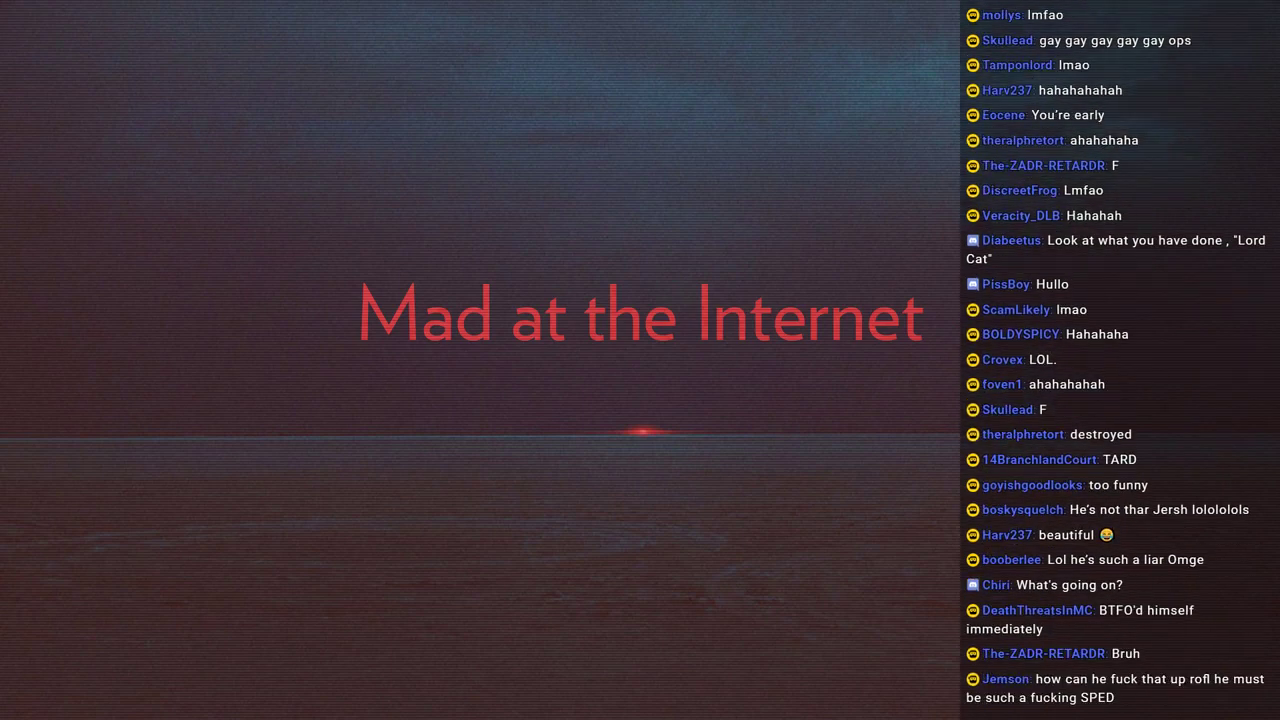
scroll("down", 3)
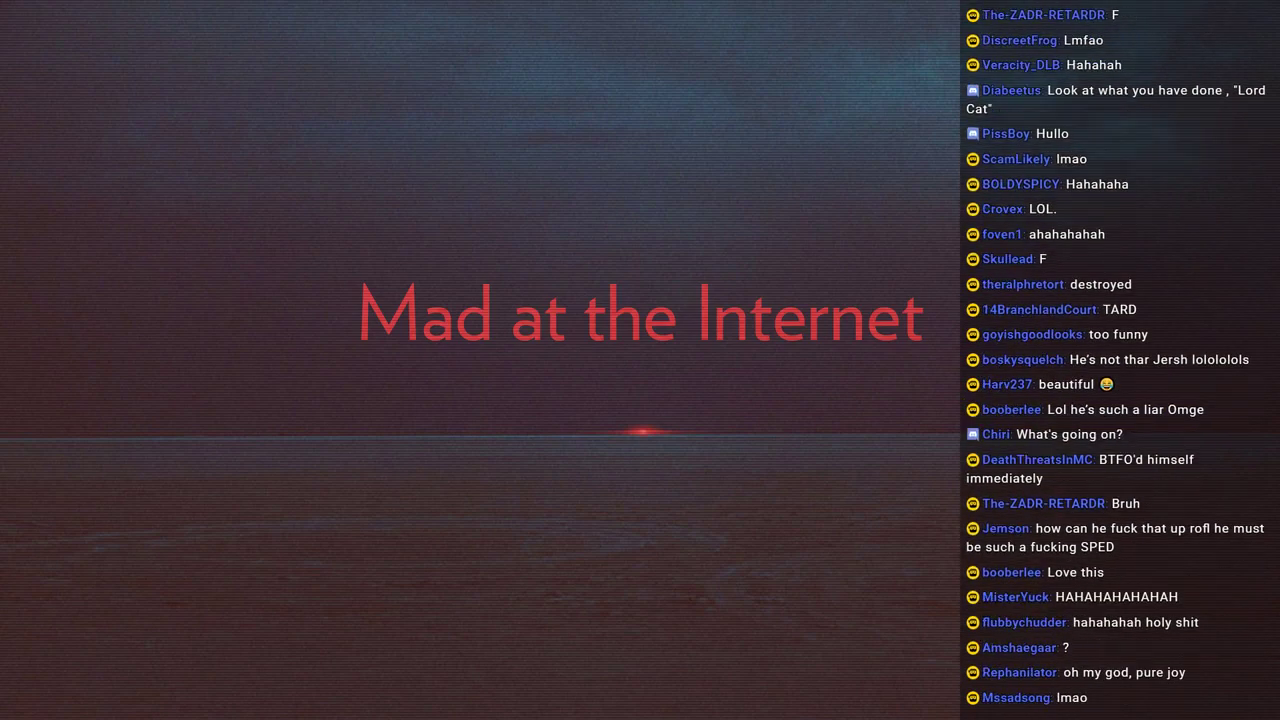
scroll("down", 3)
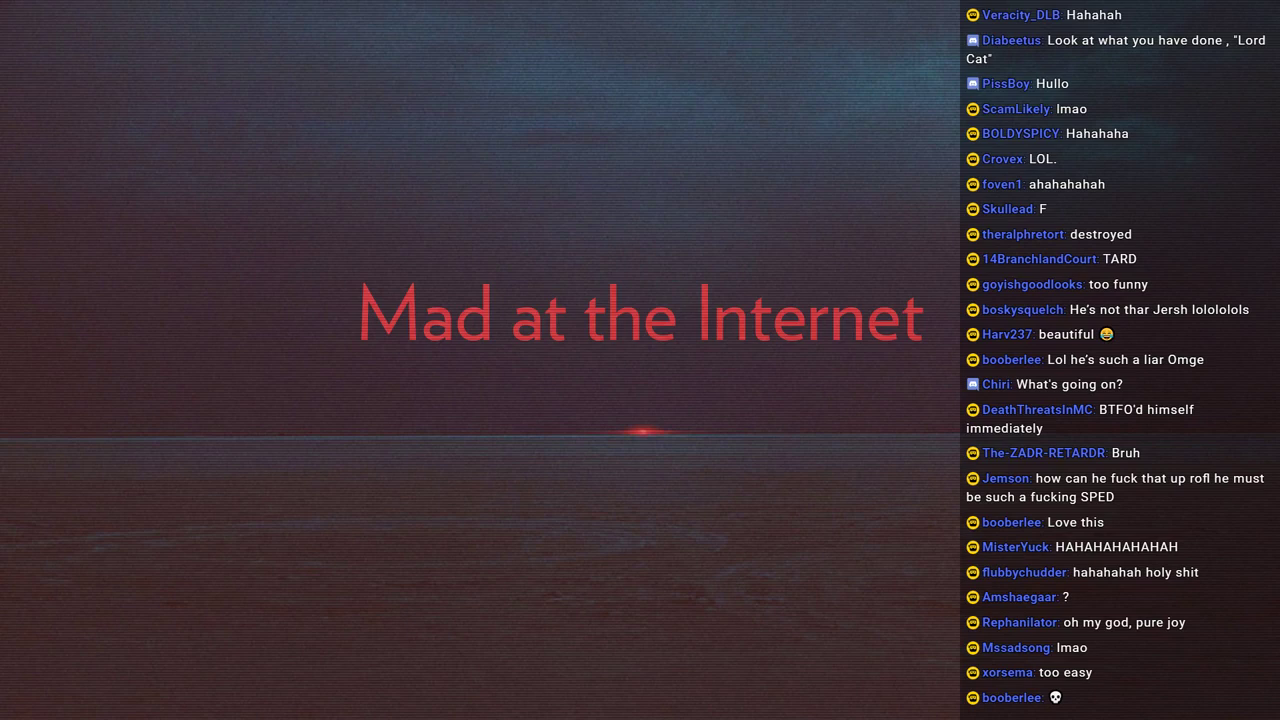
scroll("down", 3)
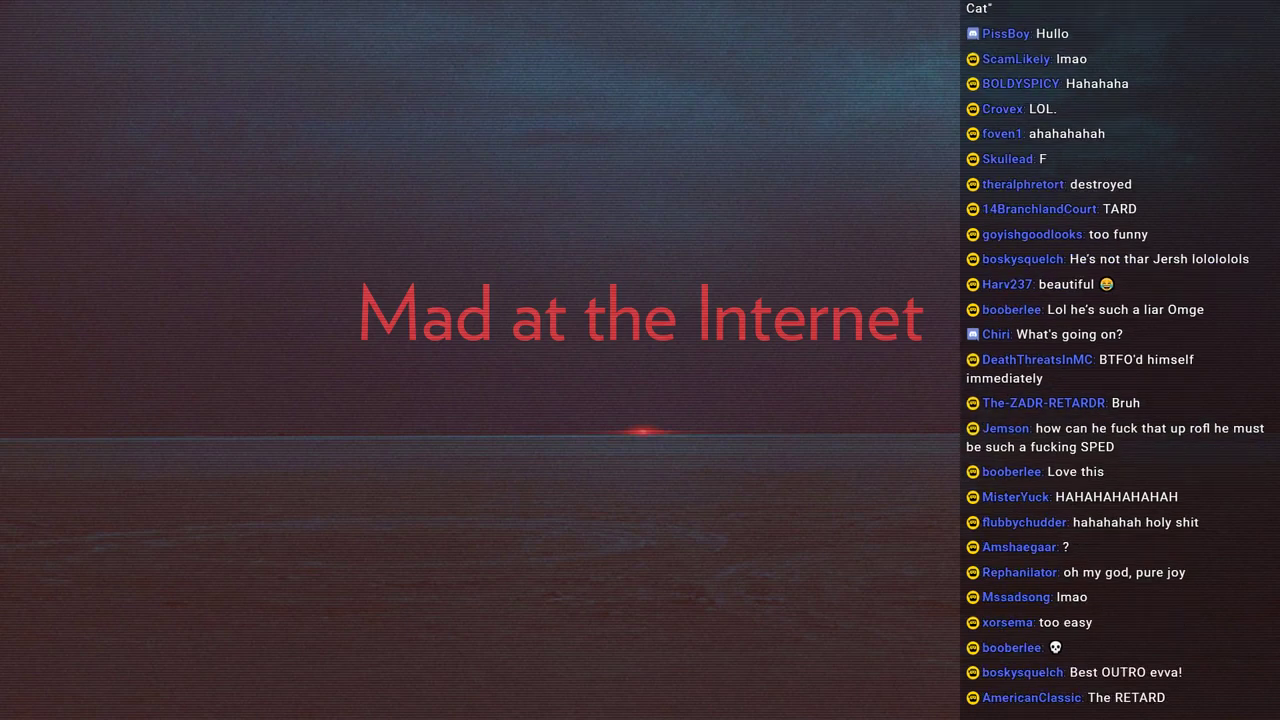
scroll("down", 3)
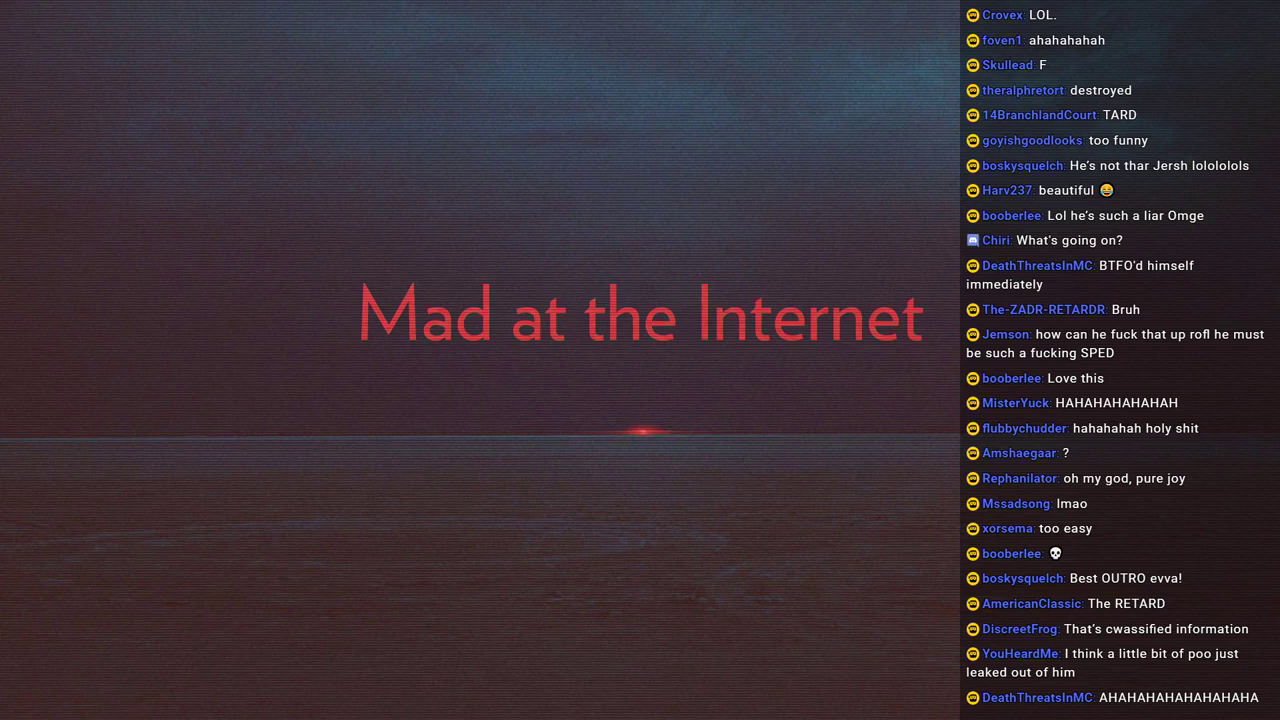
scroll("down", 3)
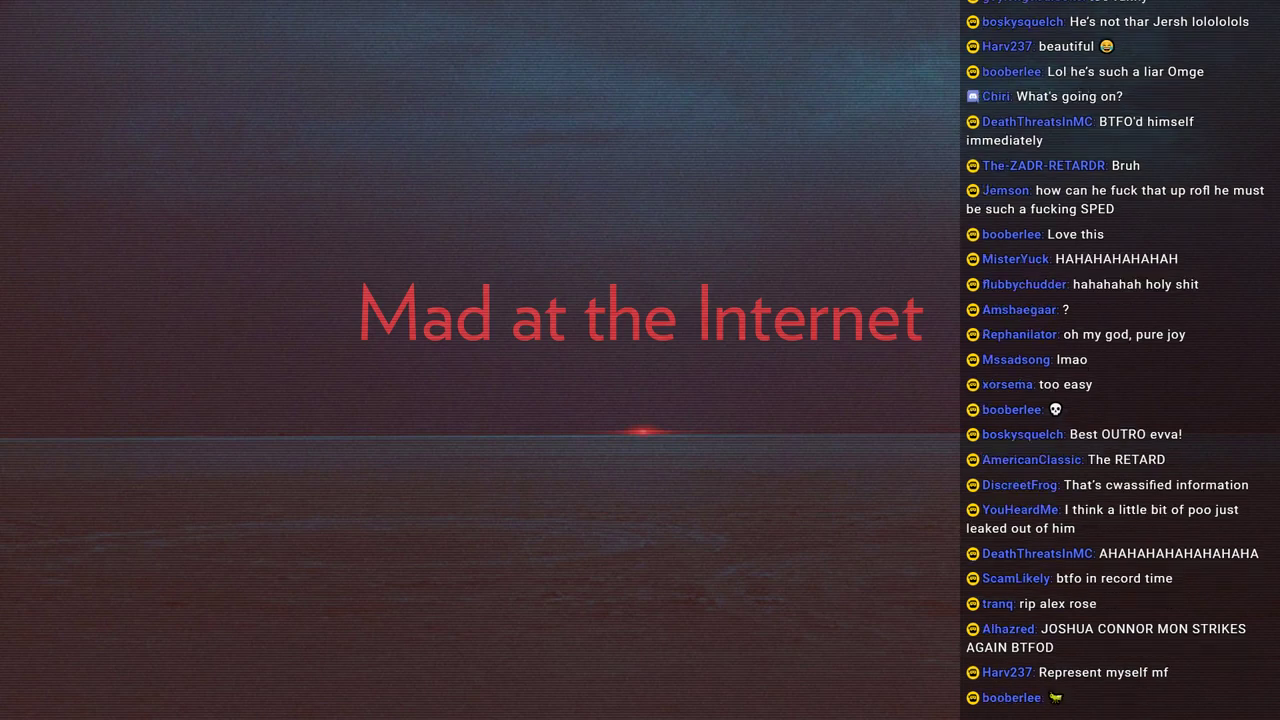
scroll("down", 3)
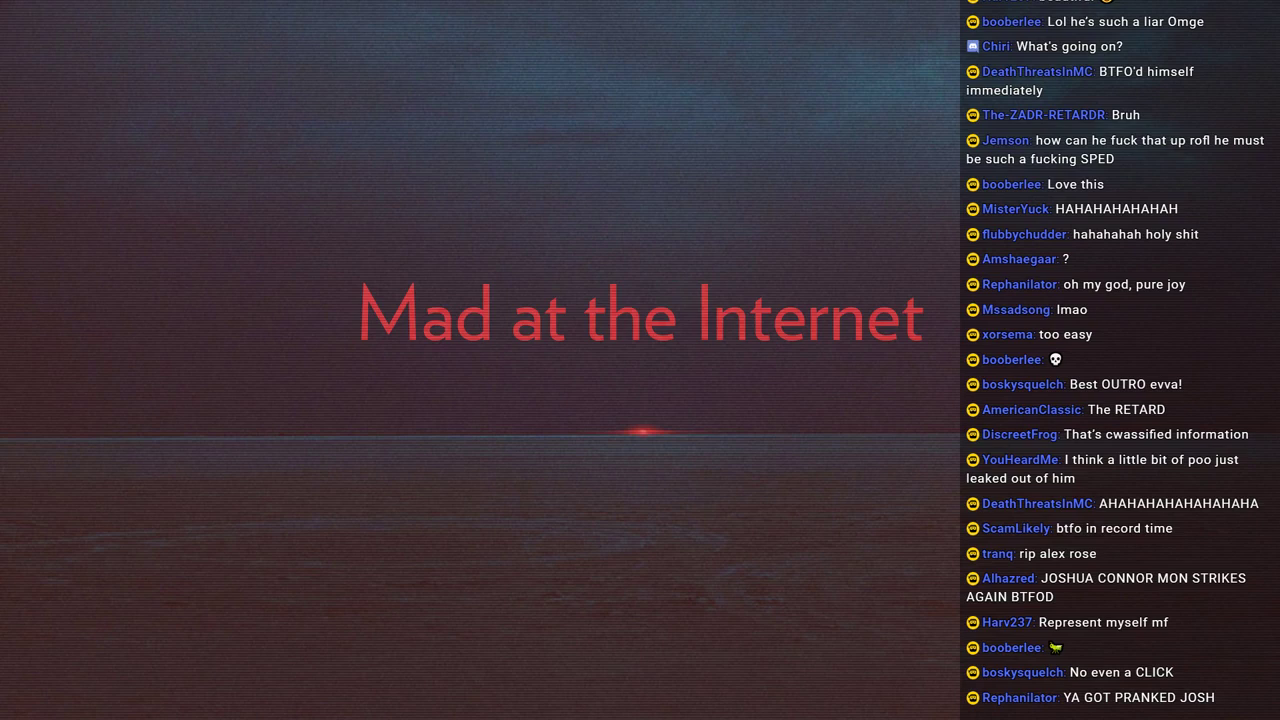
scroll("down", 3)
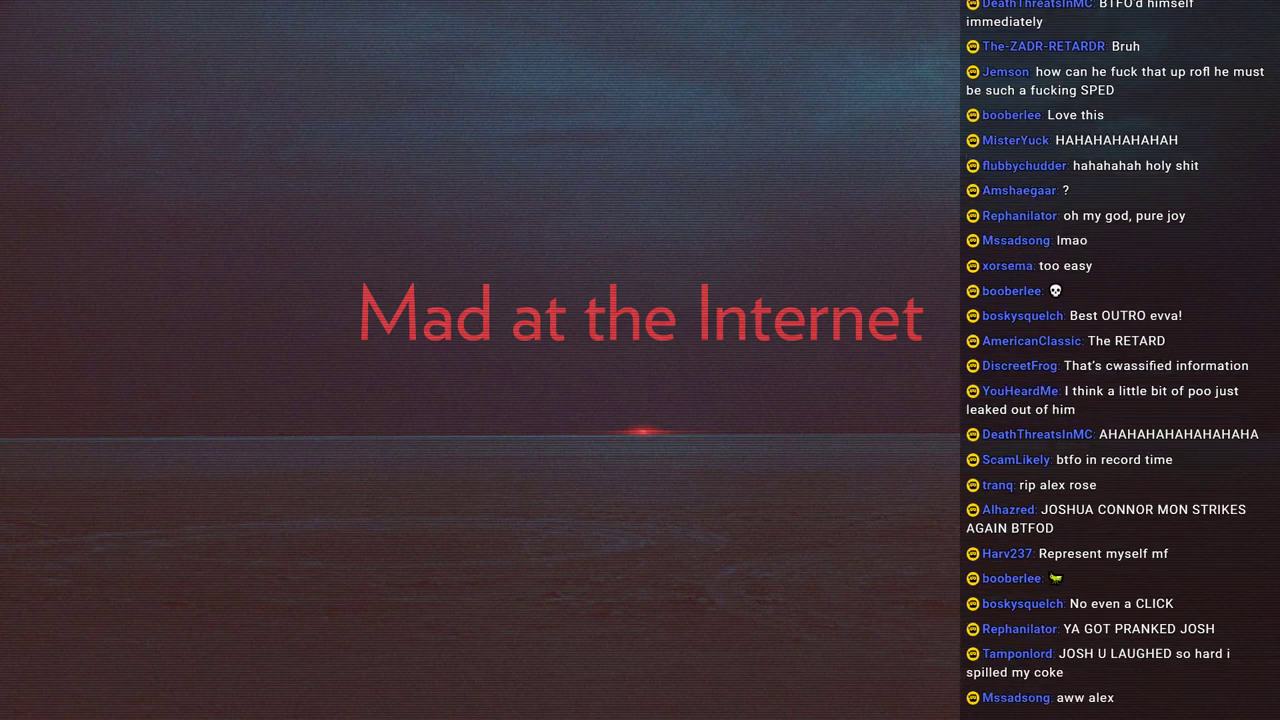
scroll("down", 3)
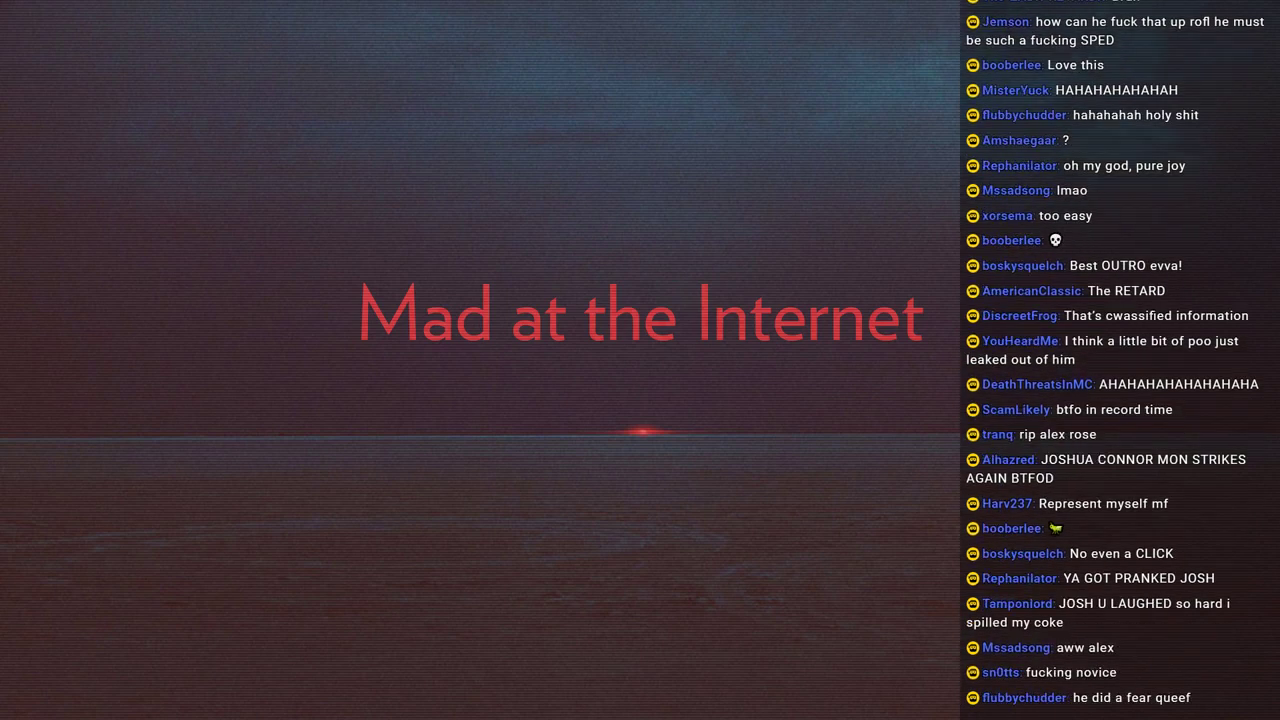